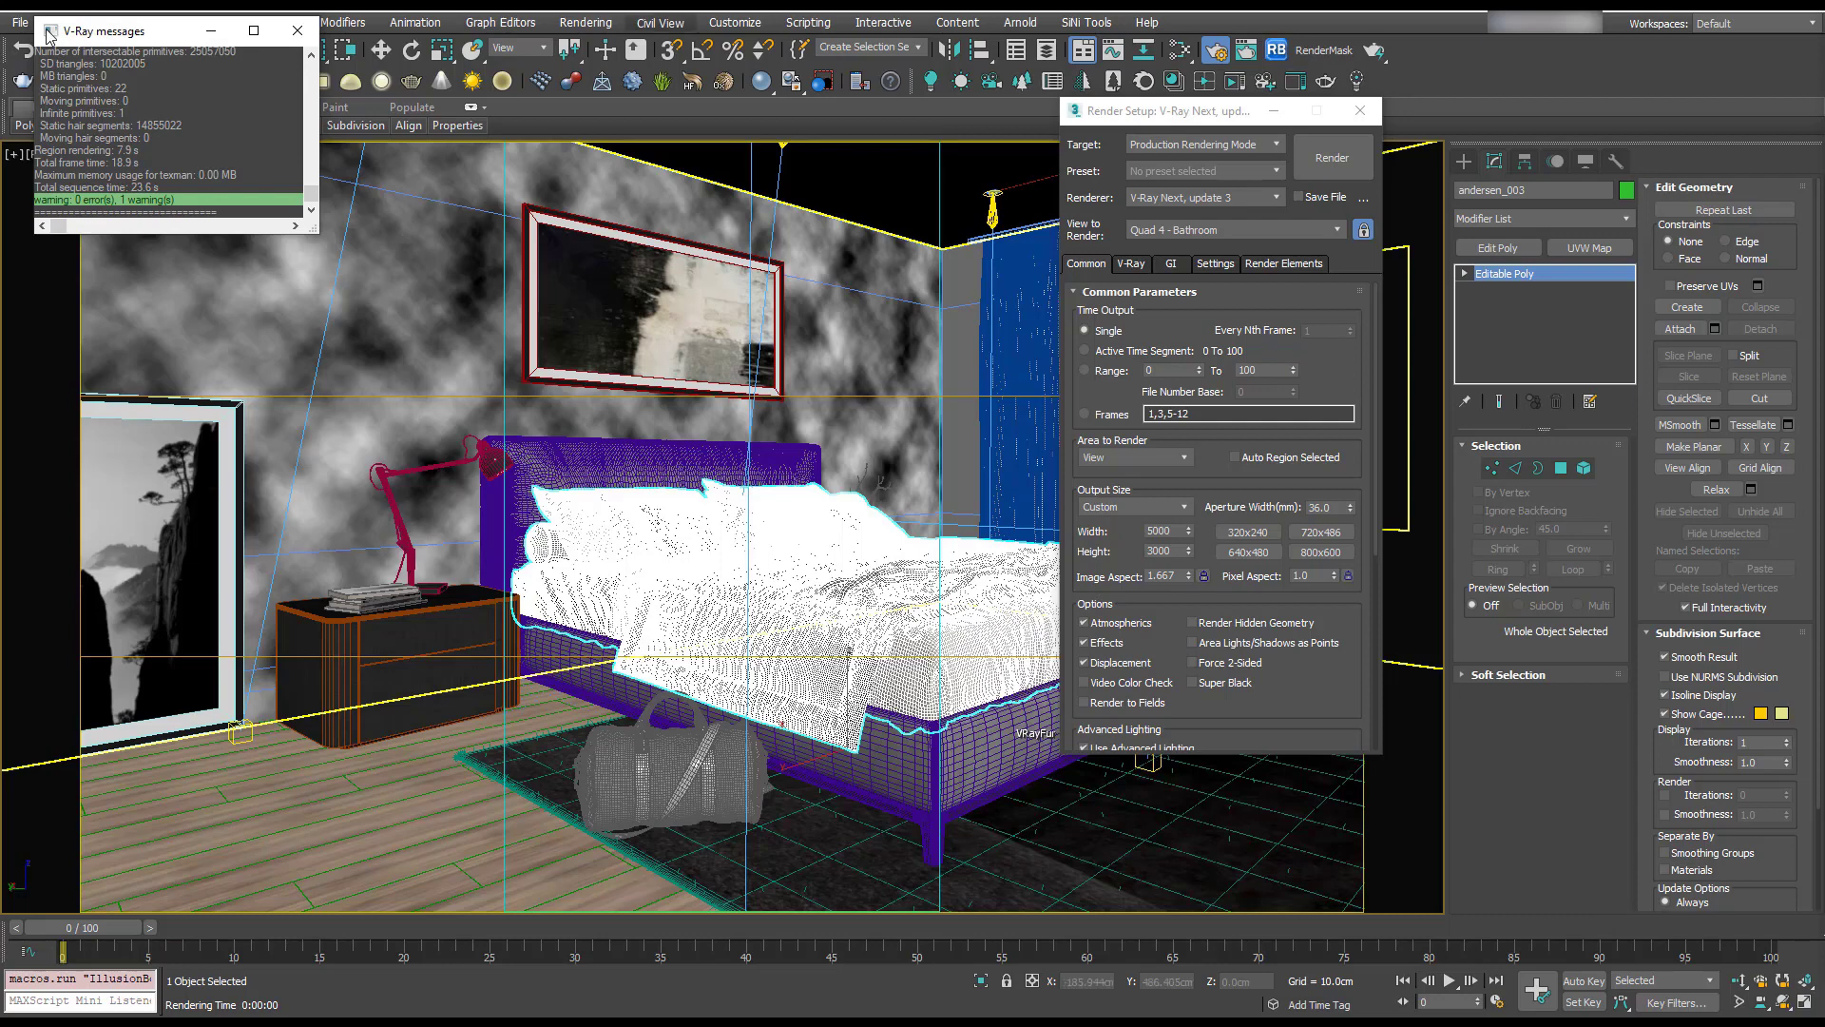
- Scroll the Chaos Cloud page down to the free-credits trial offer
left_click(296, 30)
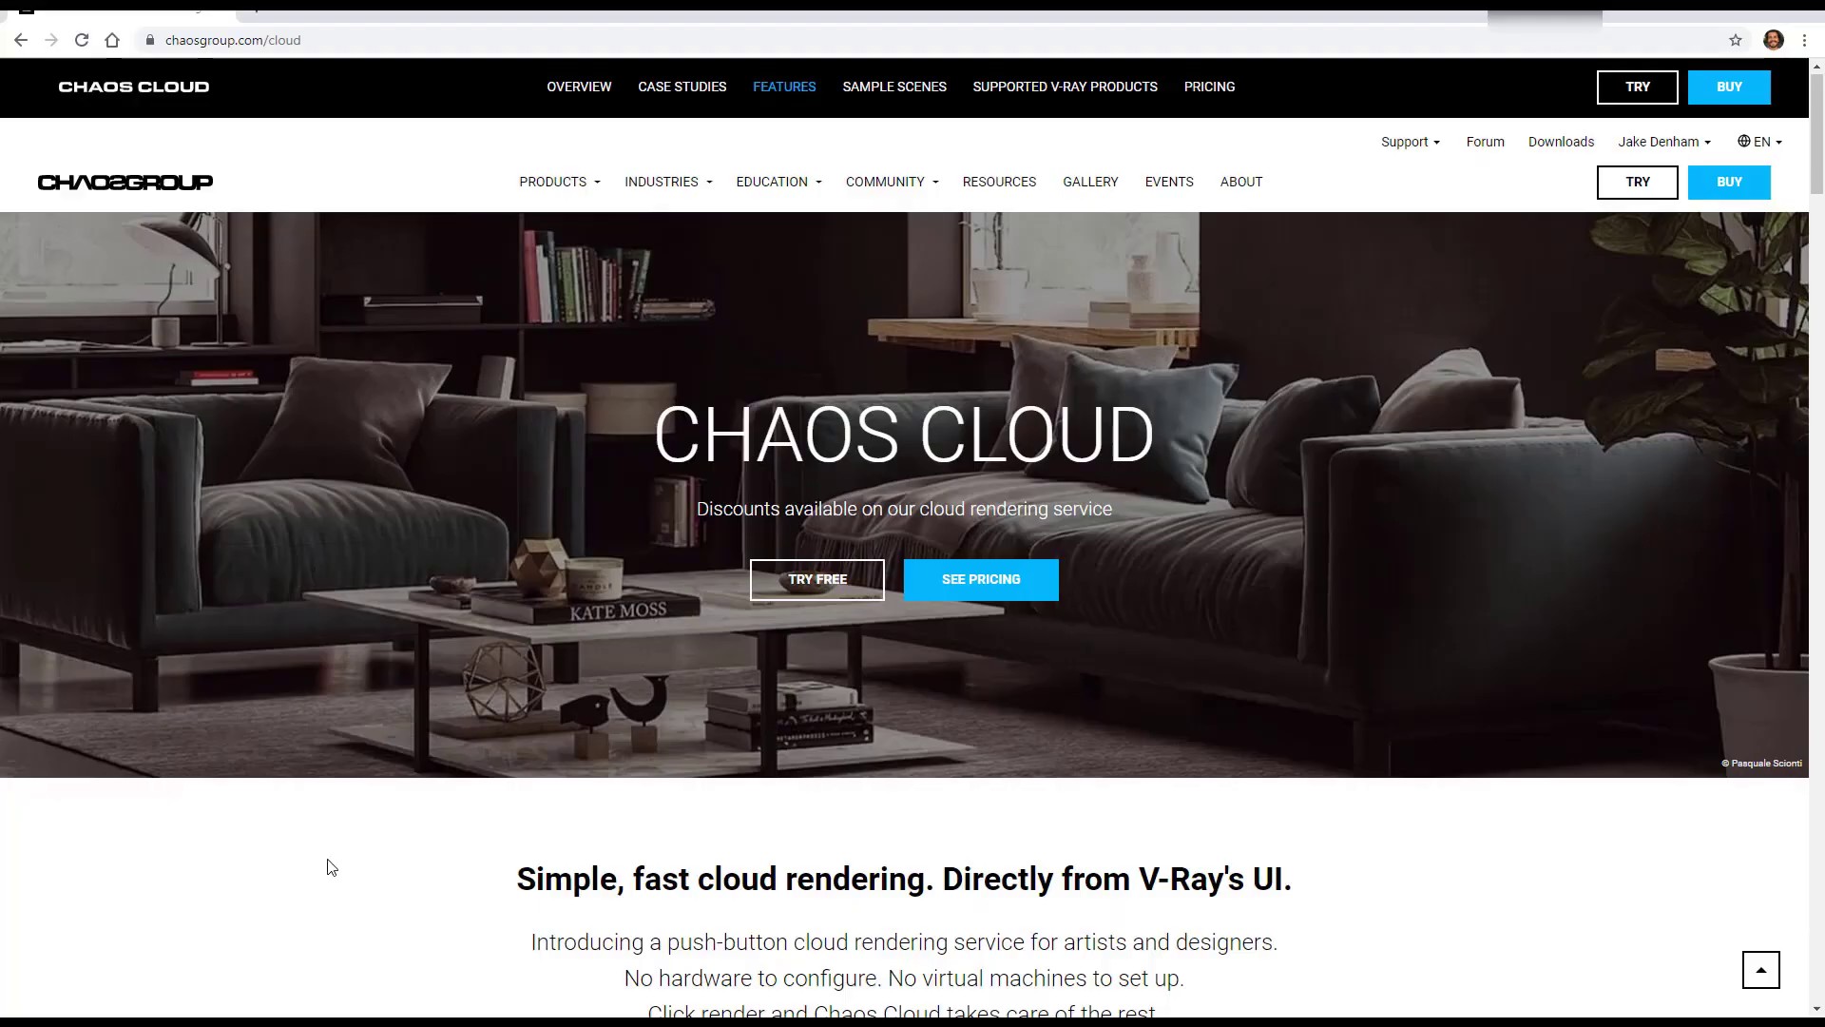
scroll("down", 3)
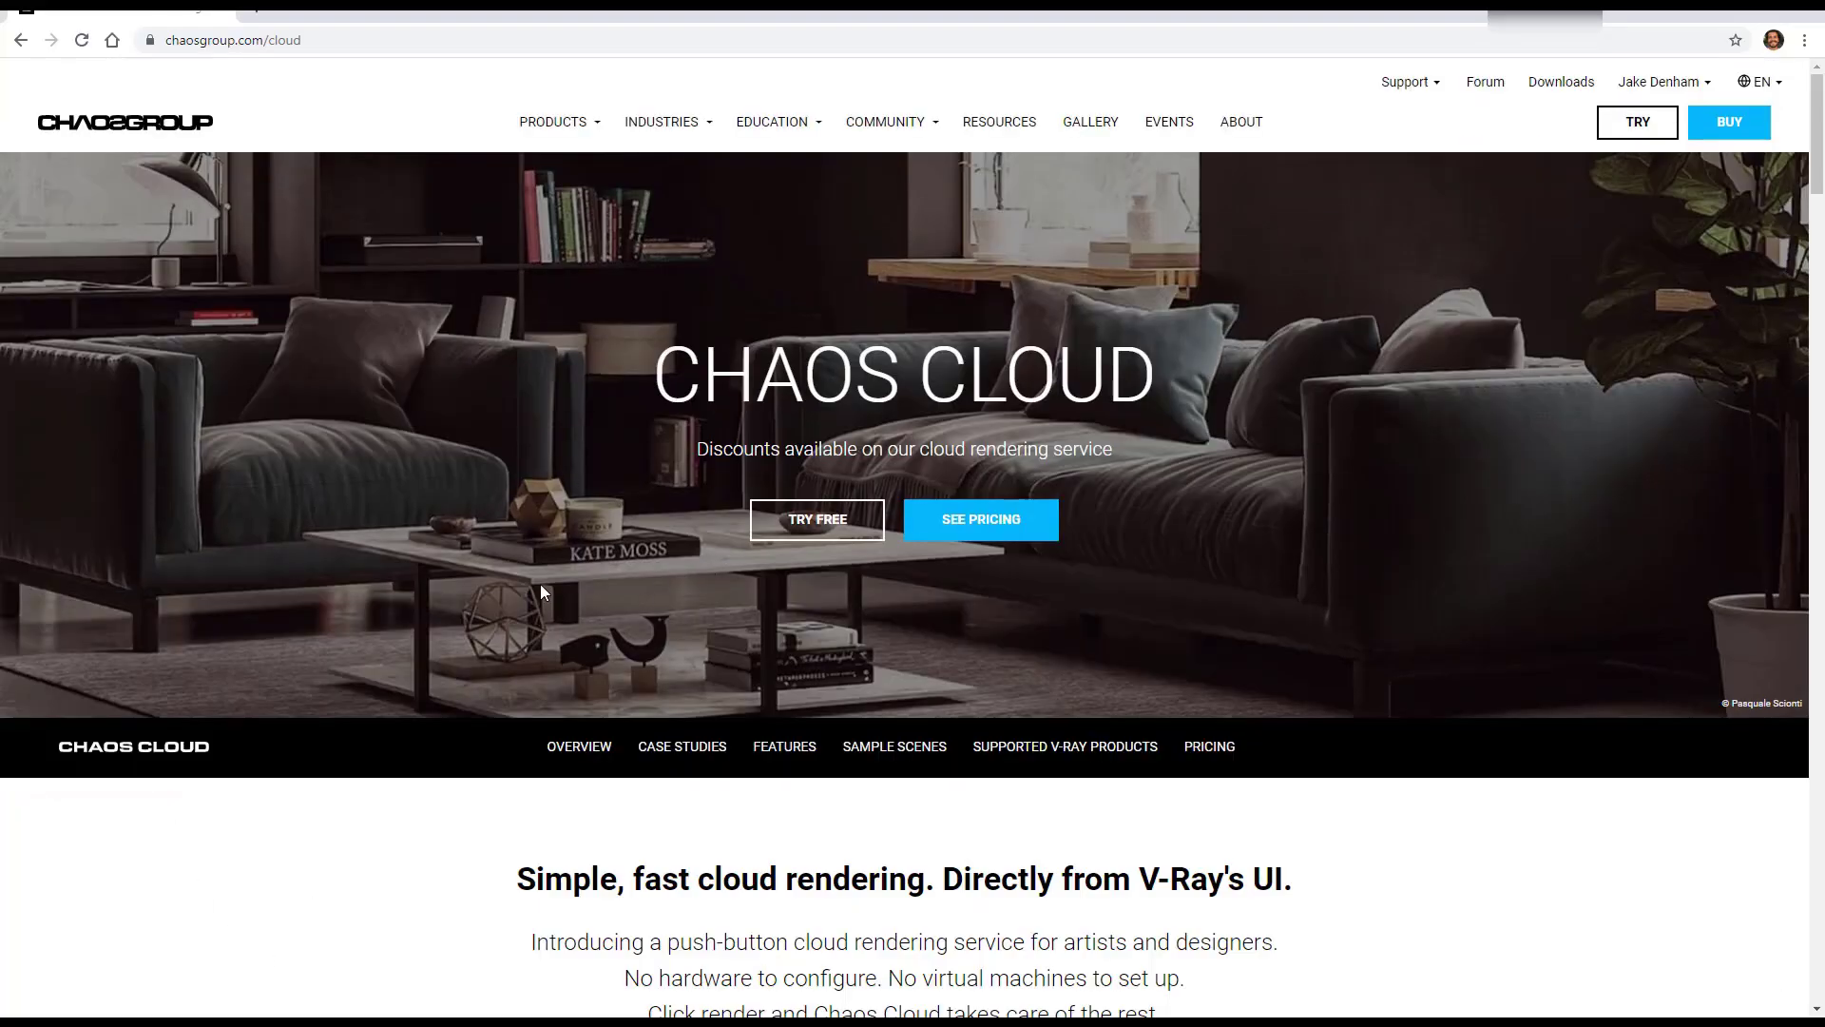
scroll("down", 3)
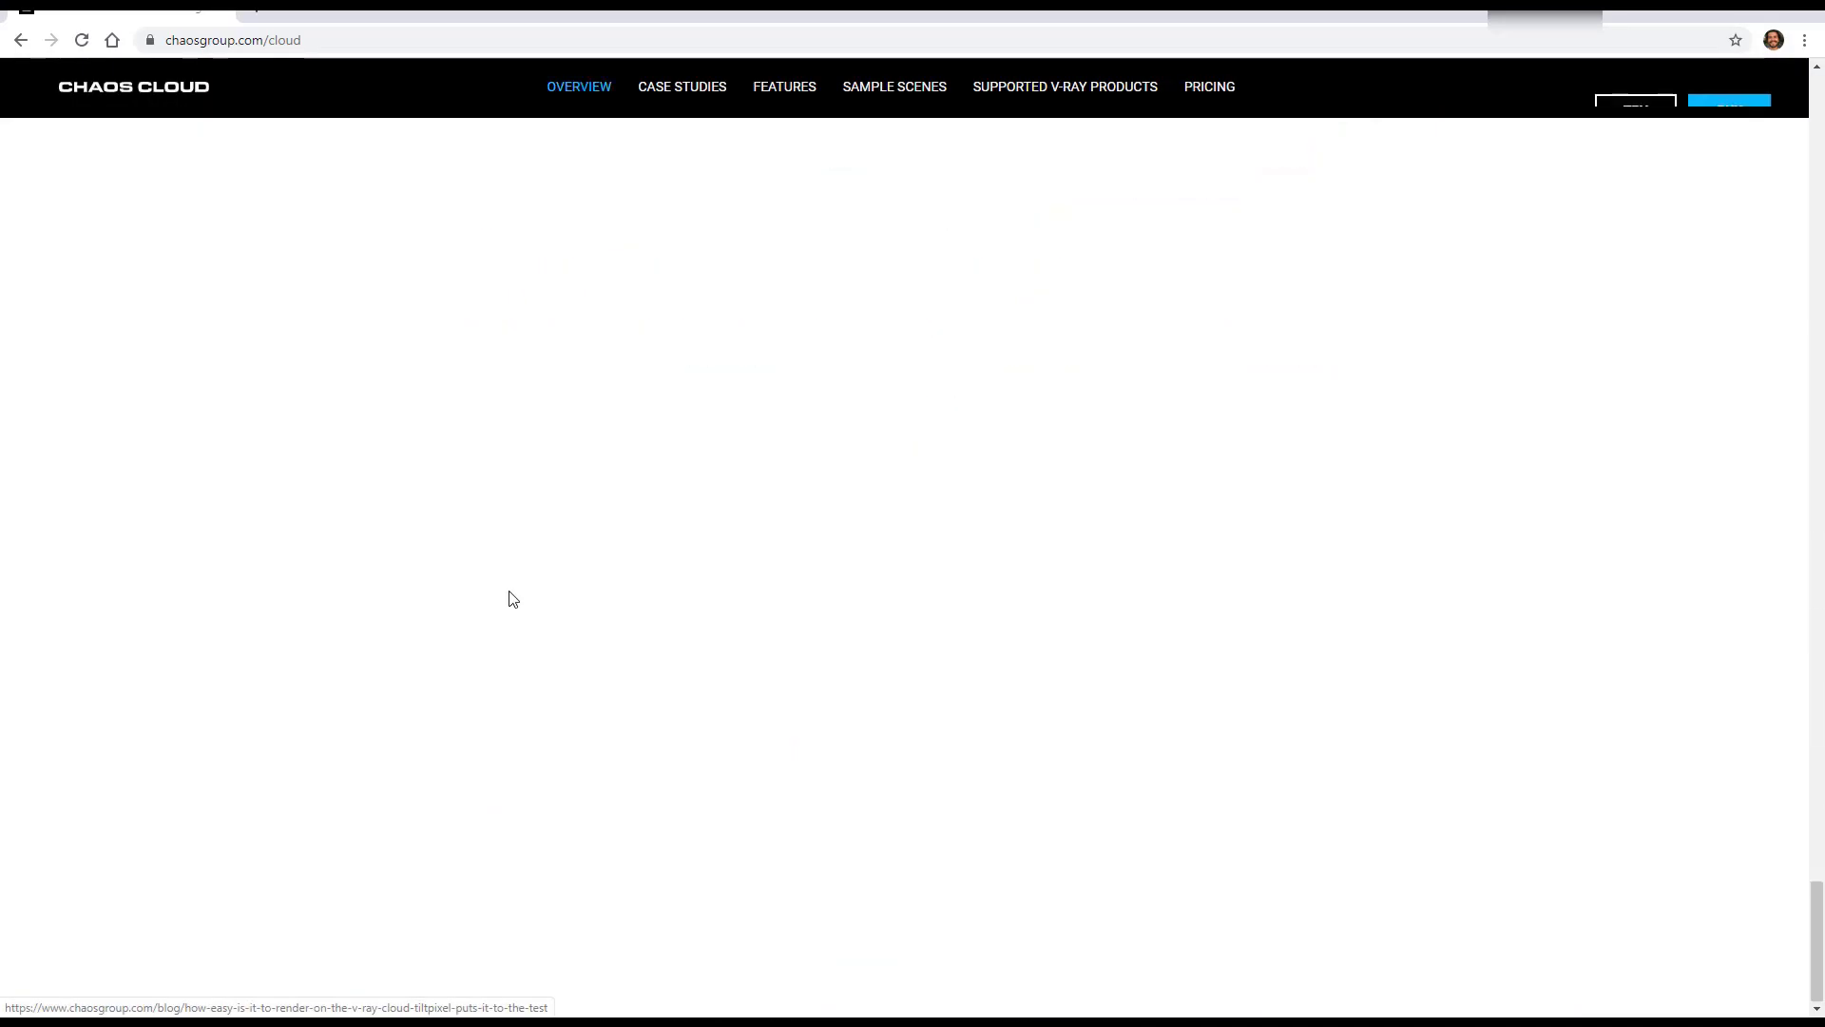
scroll("down", 3)
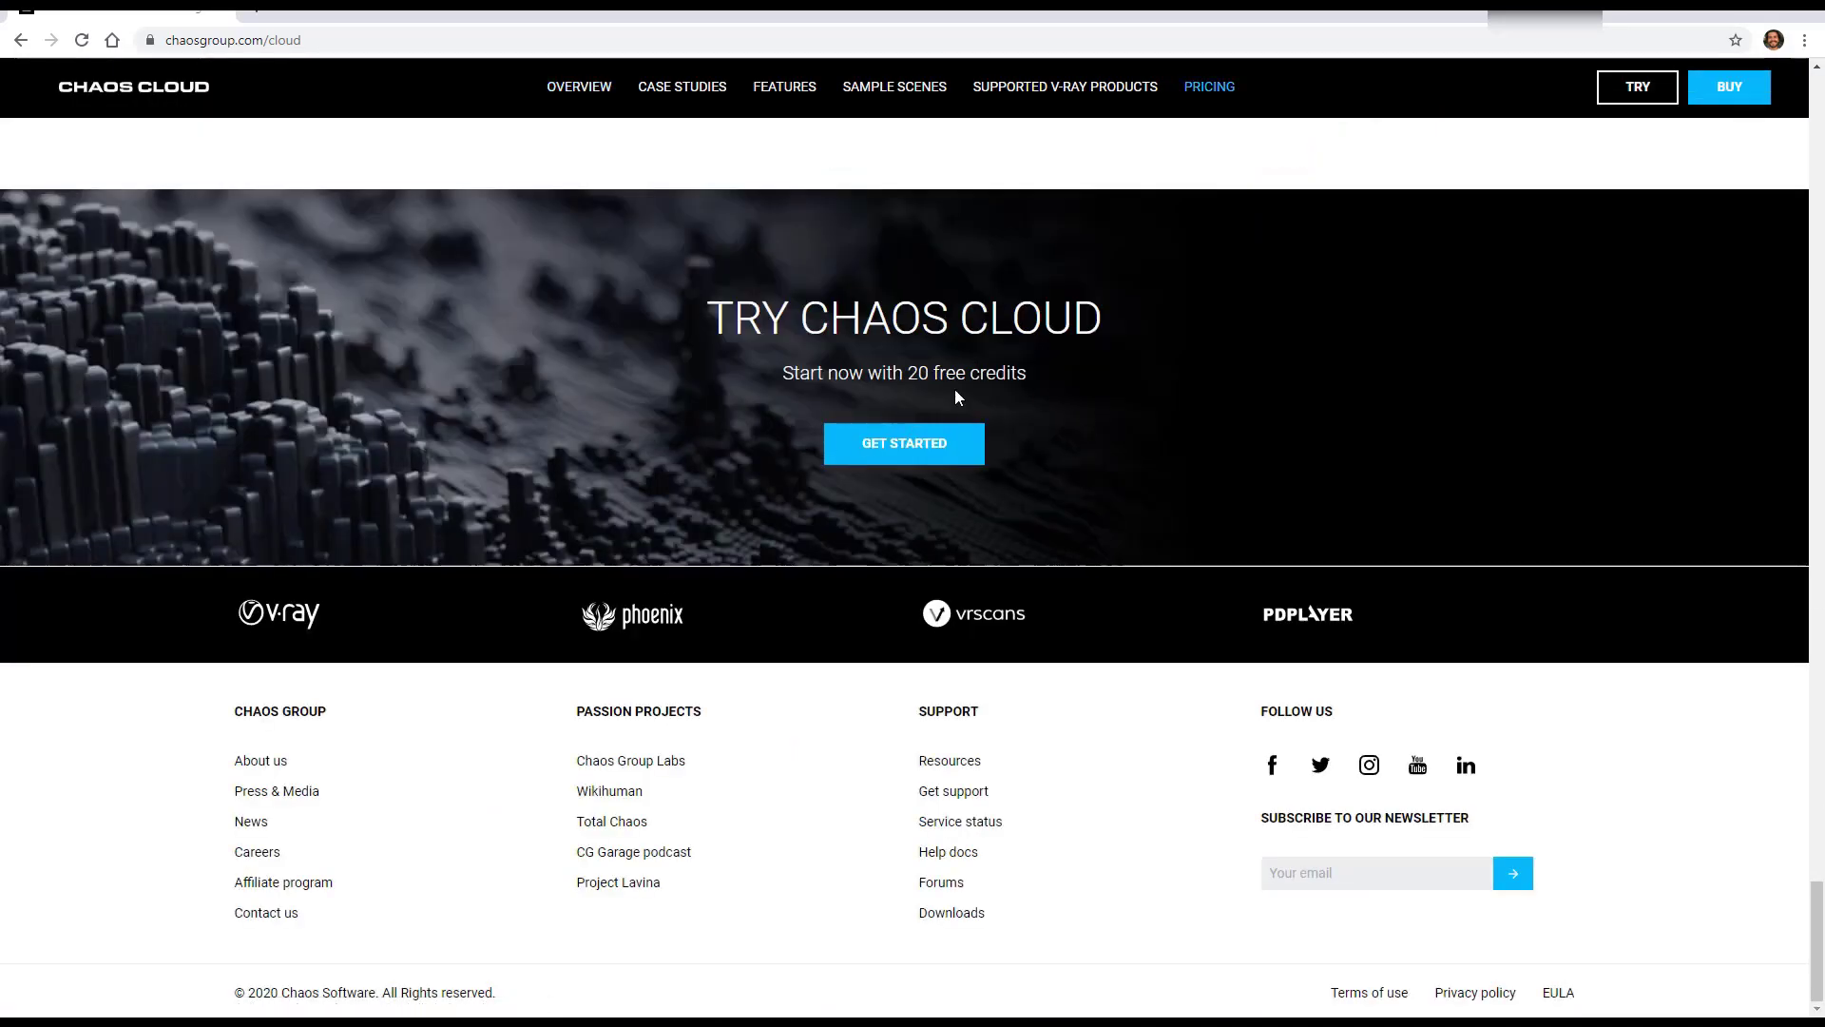
mouse_move(1253, 355)
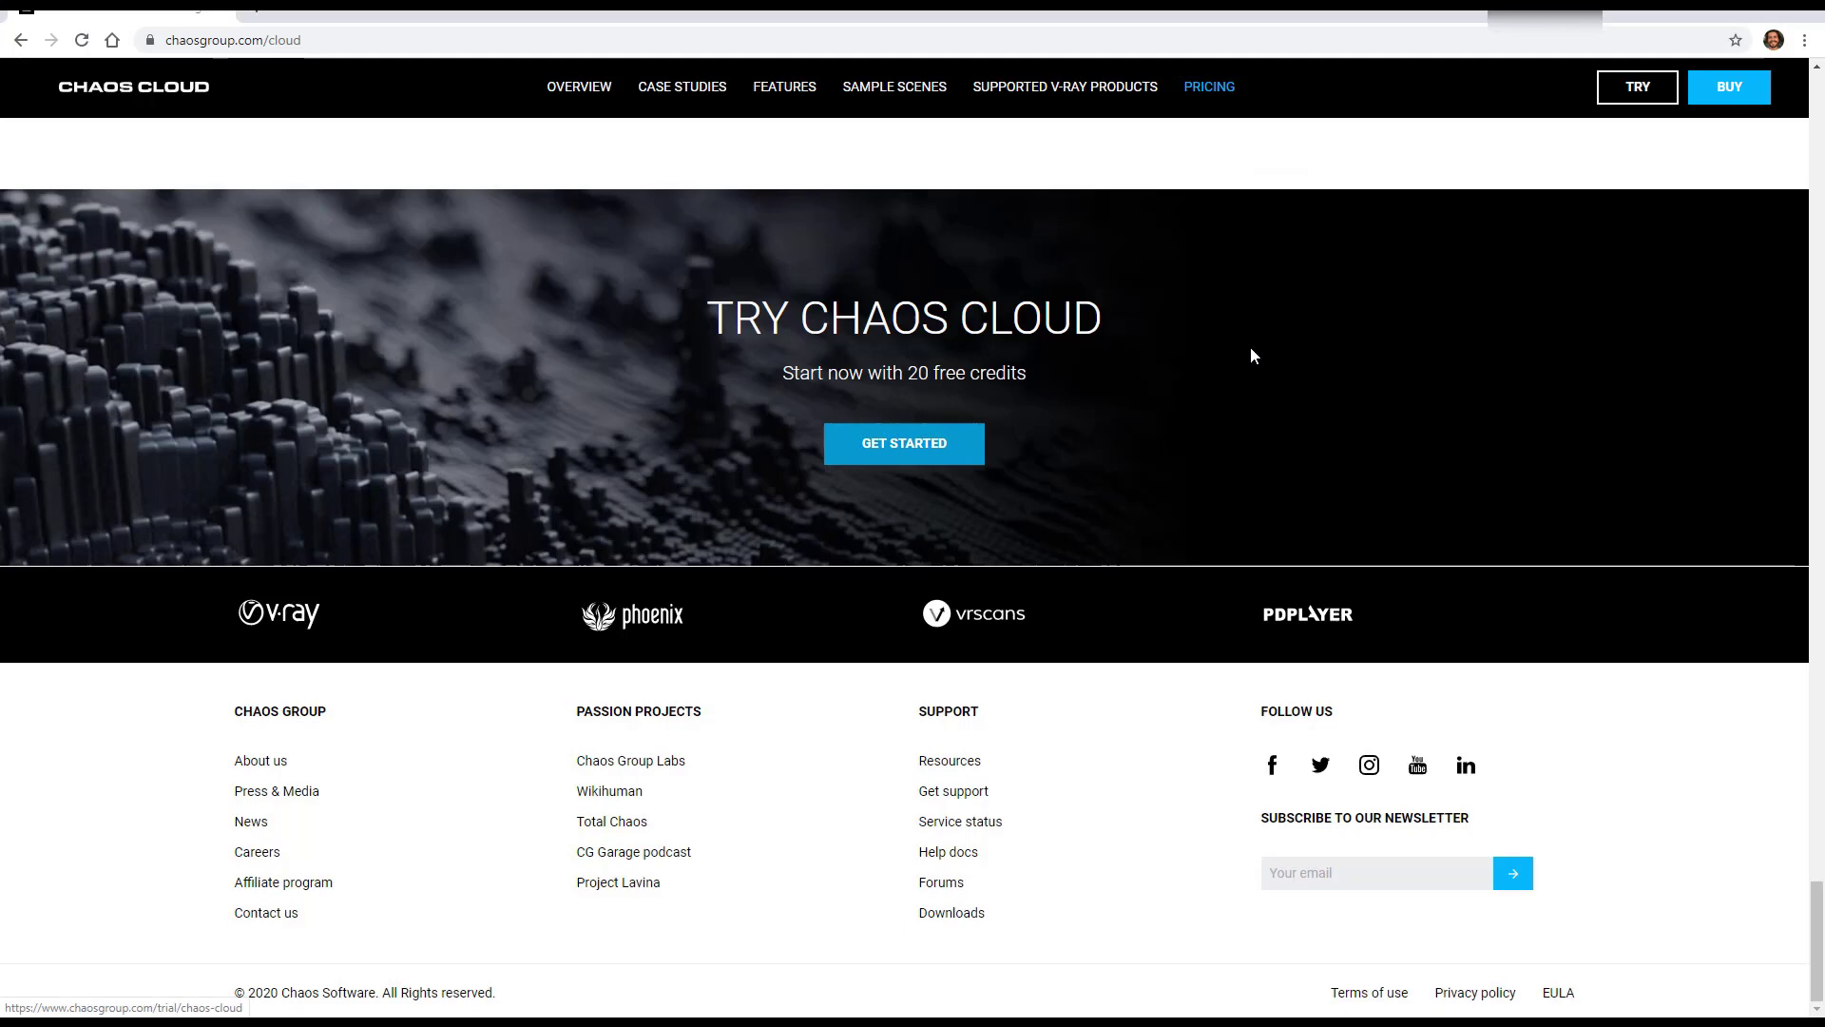
mouse_move(904, 444)
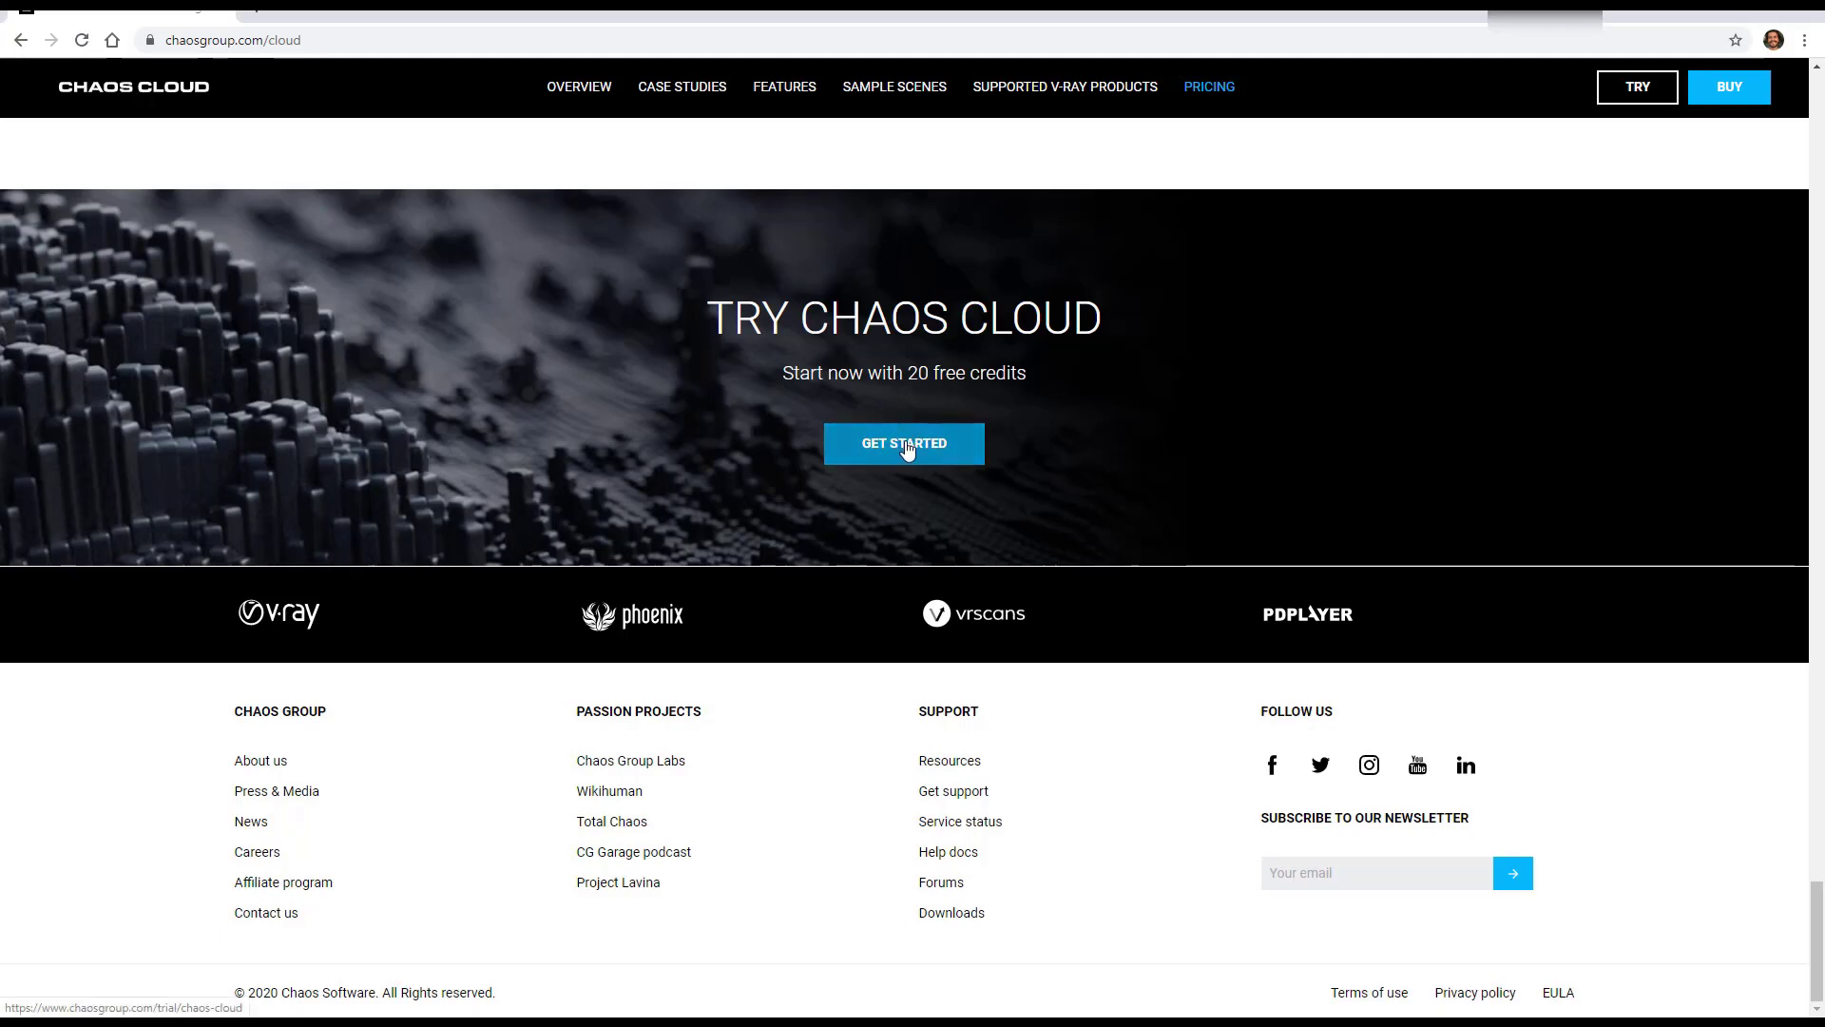
mouse_move(227, 11)
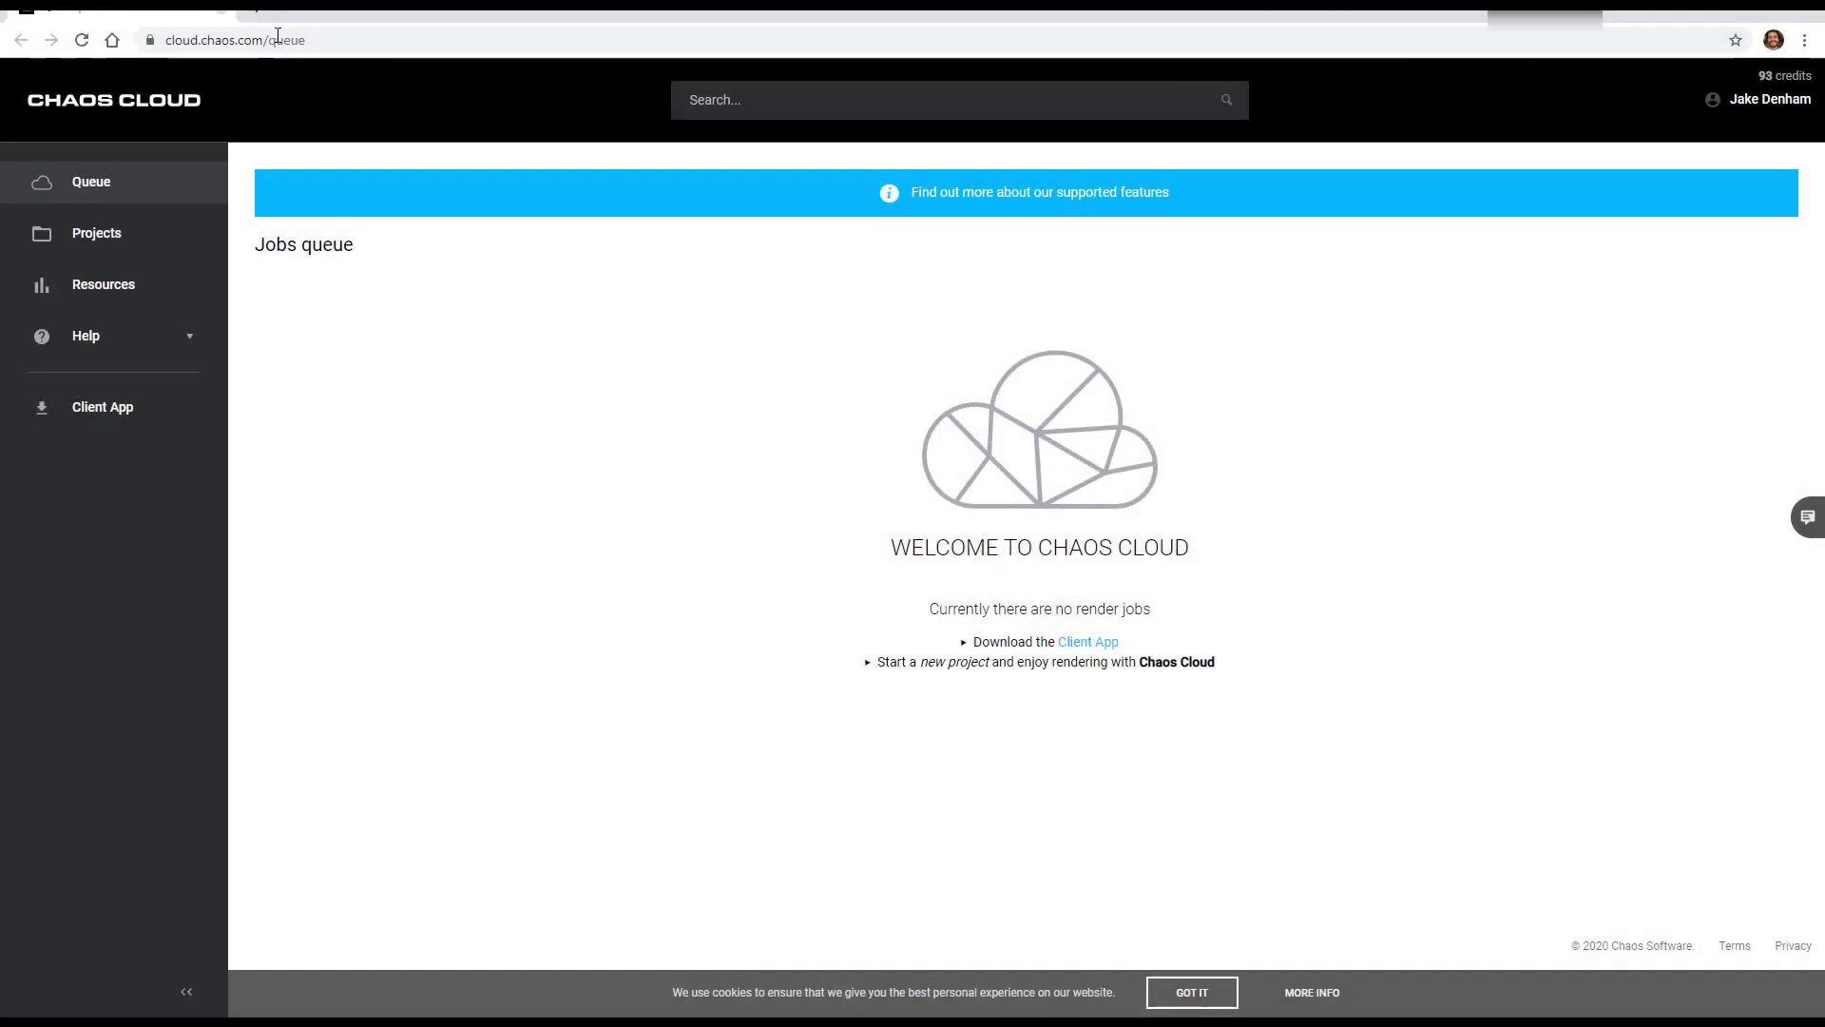
mouse_move(376, 543)
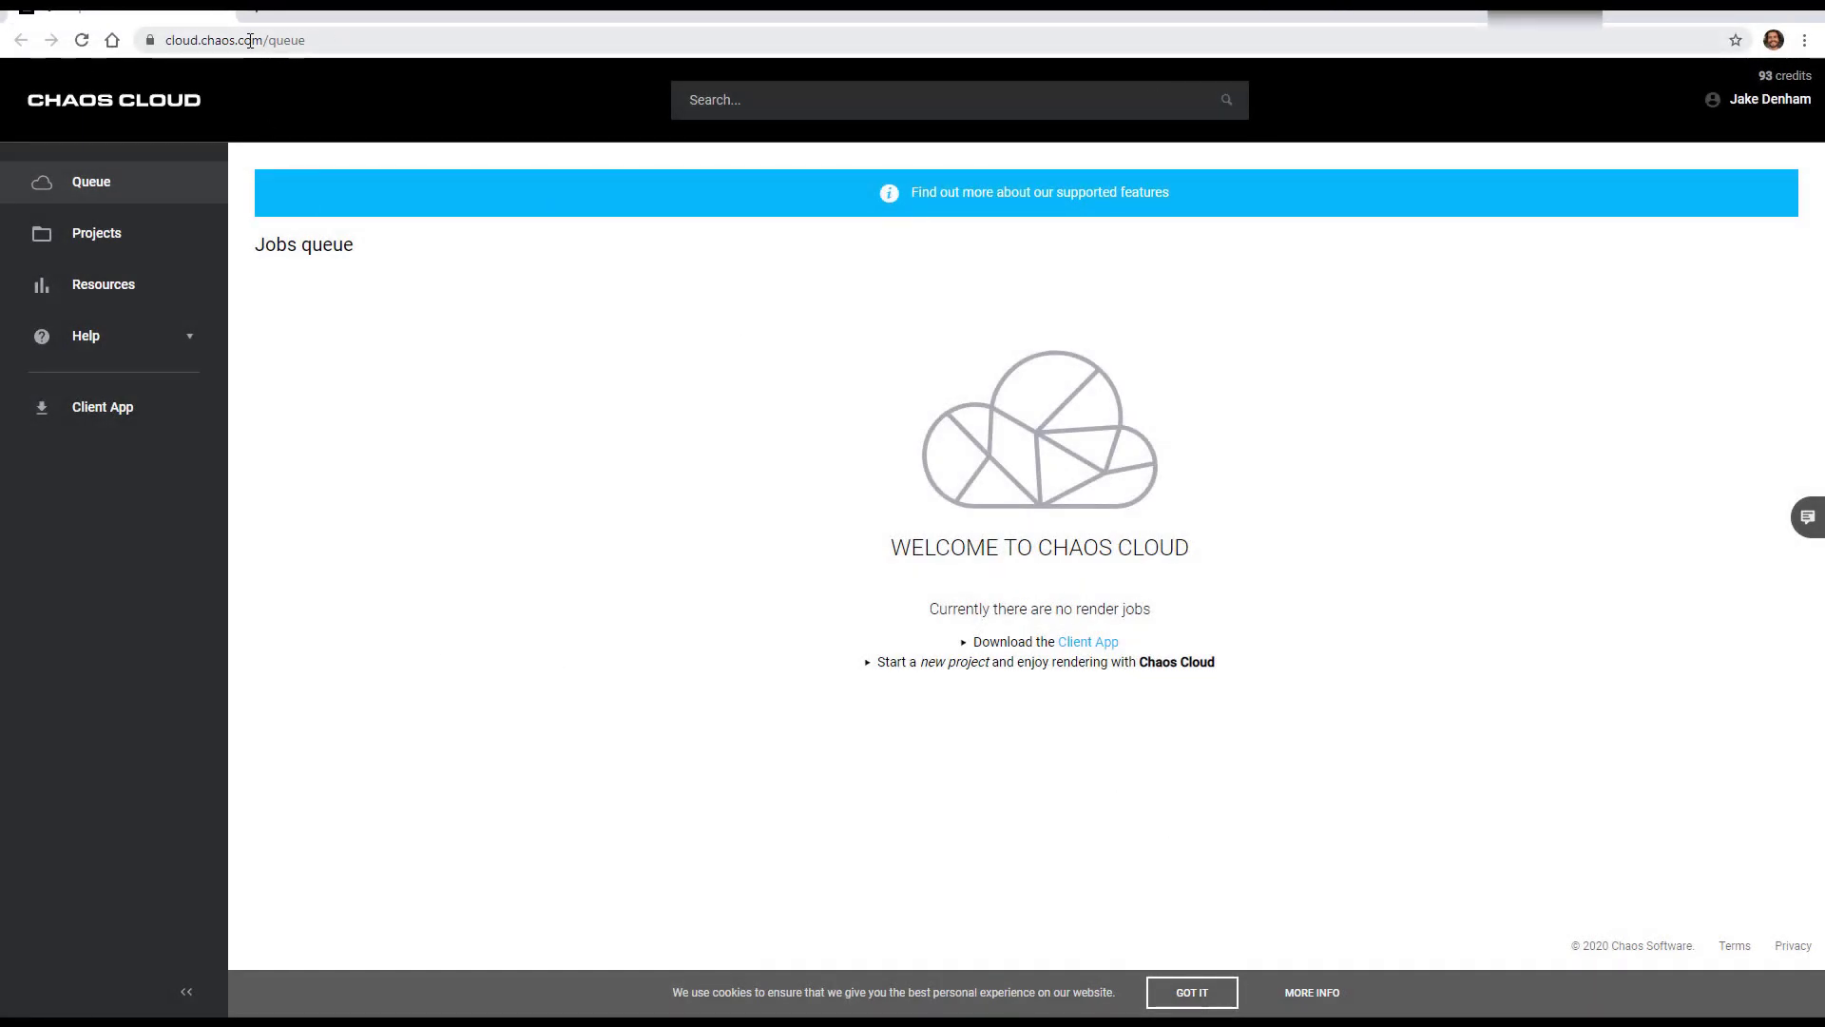
mouse_move(111, 414)
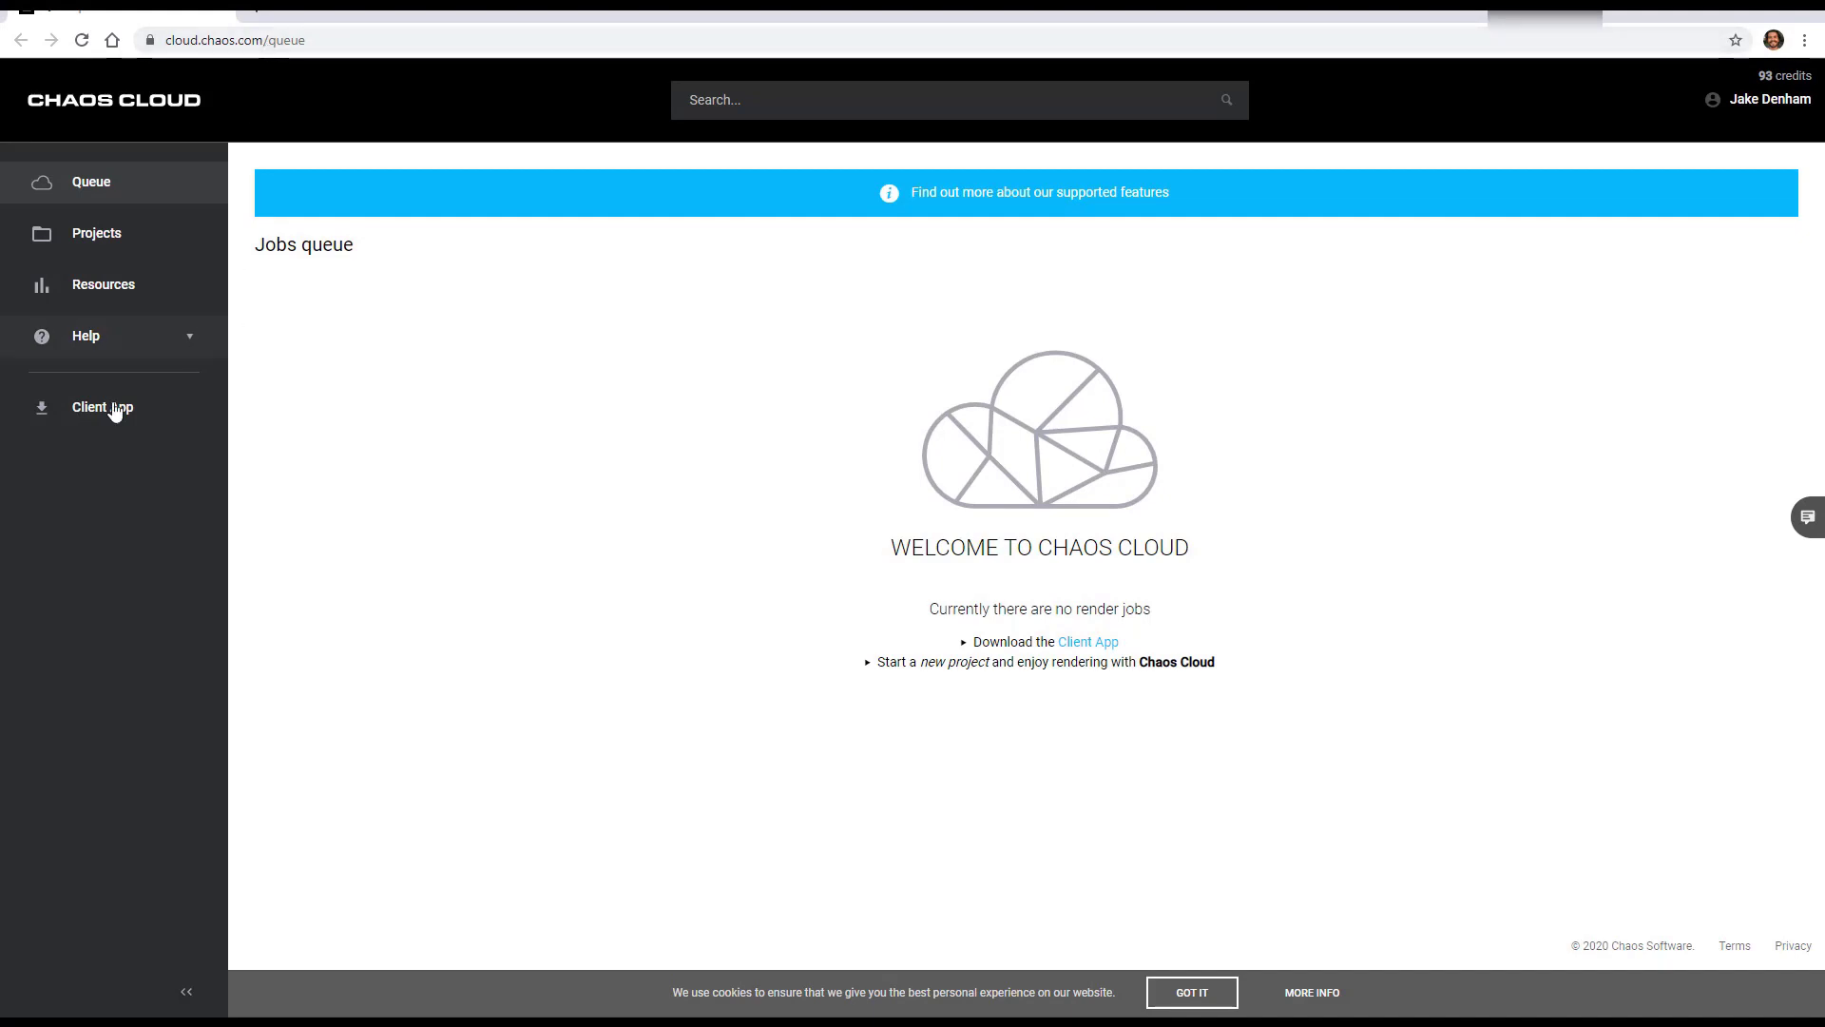
- Download the Chaos Cloud Client app from the portal sidebar
left_click(102, 408)
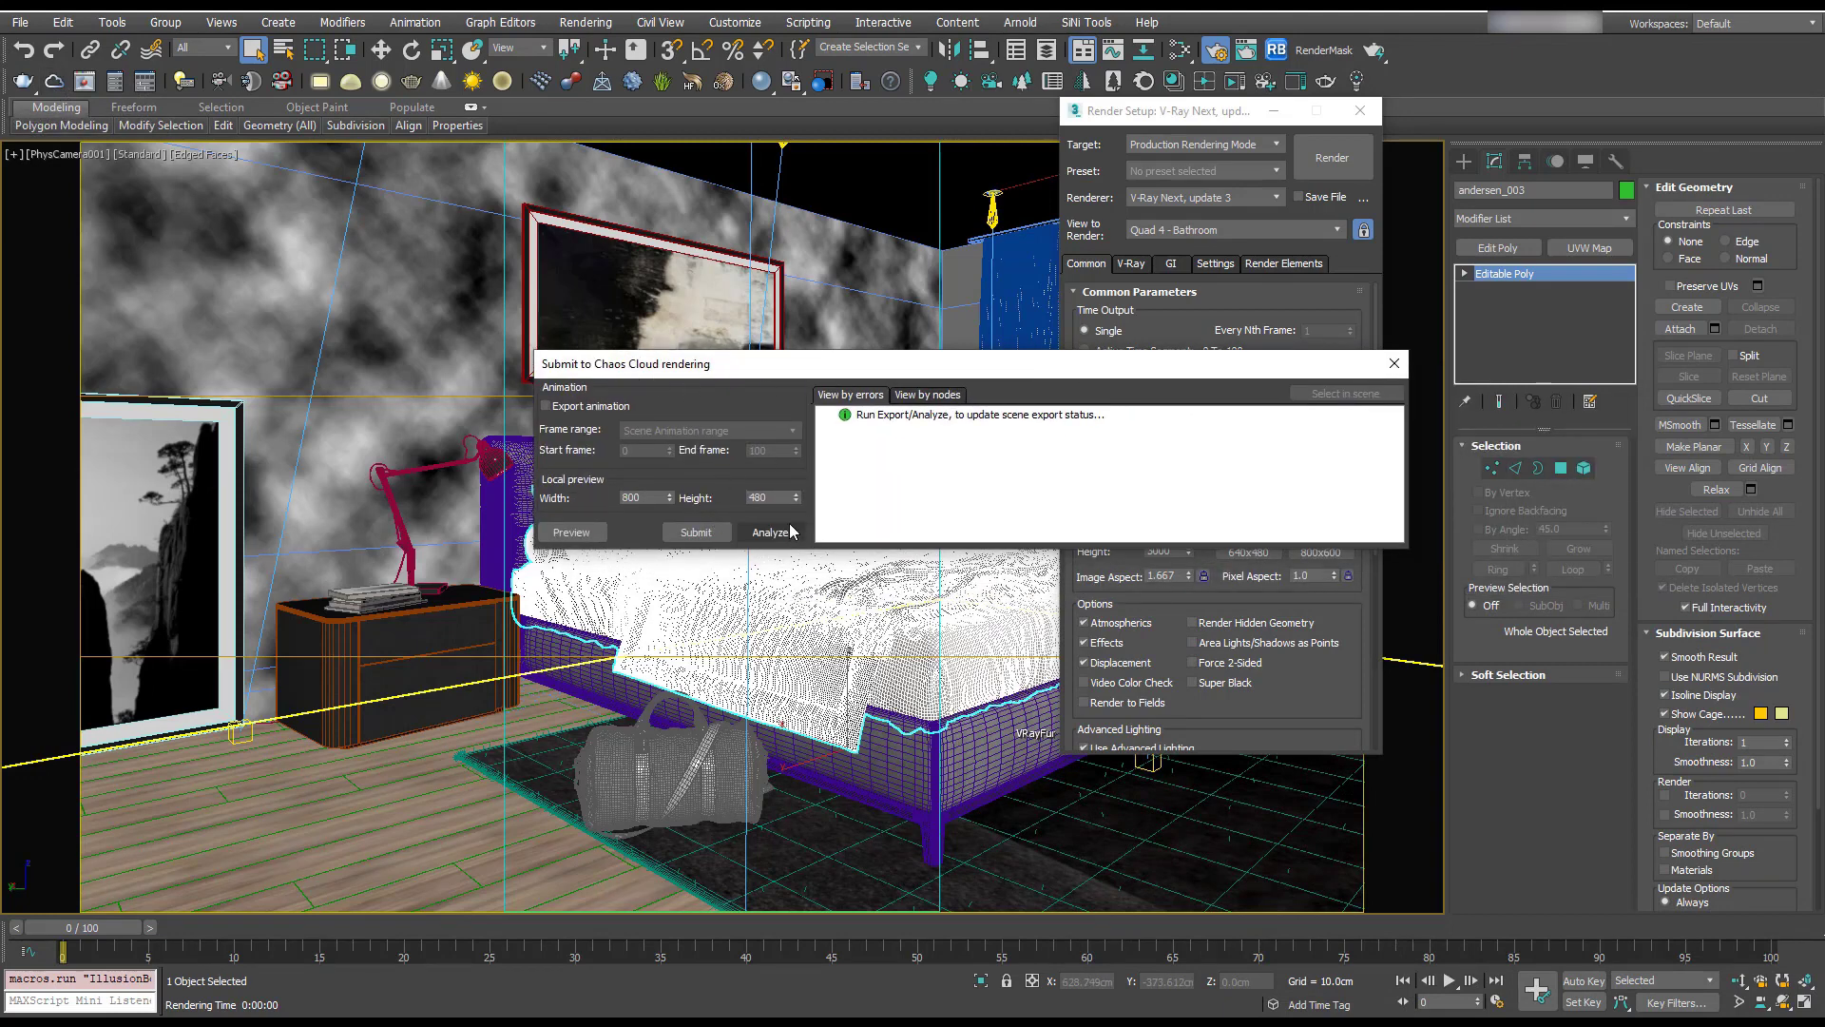
- Analyze the bedroom scene for export errors, review V-Ray output settings, and submit it
left_click(769, 532)
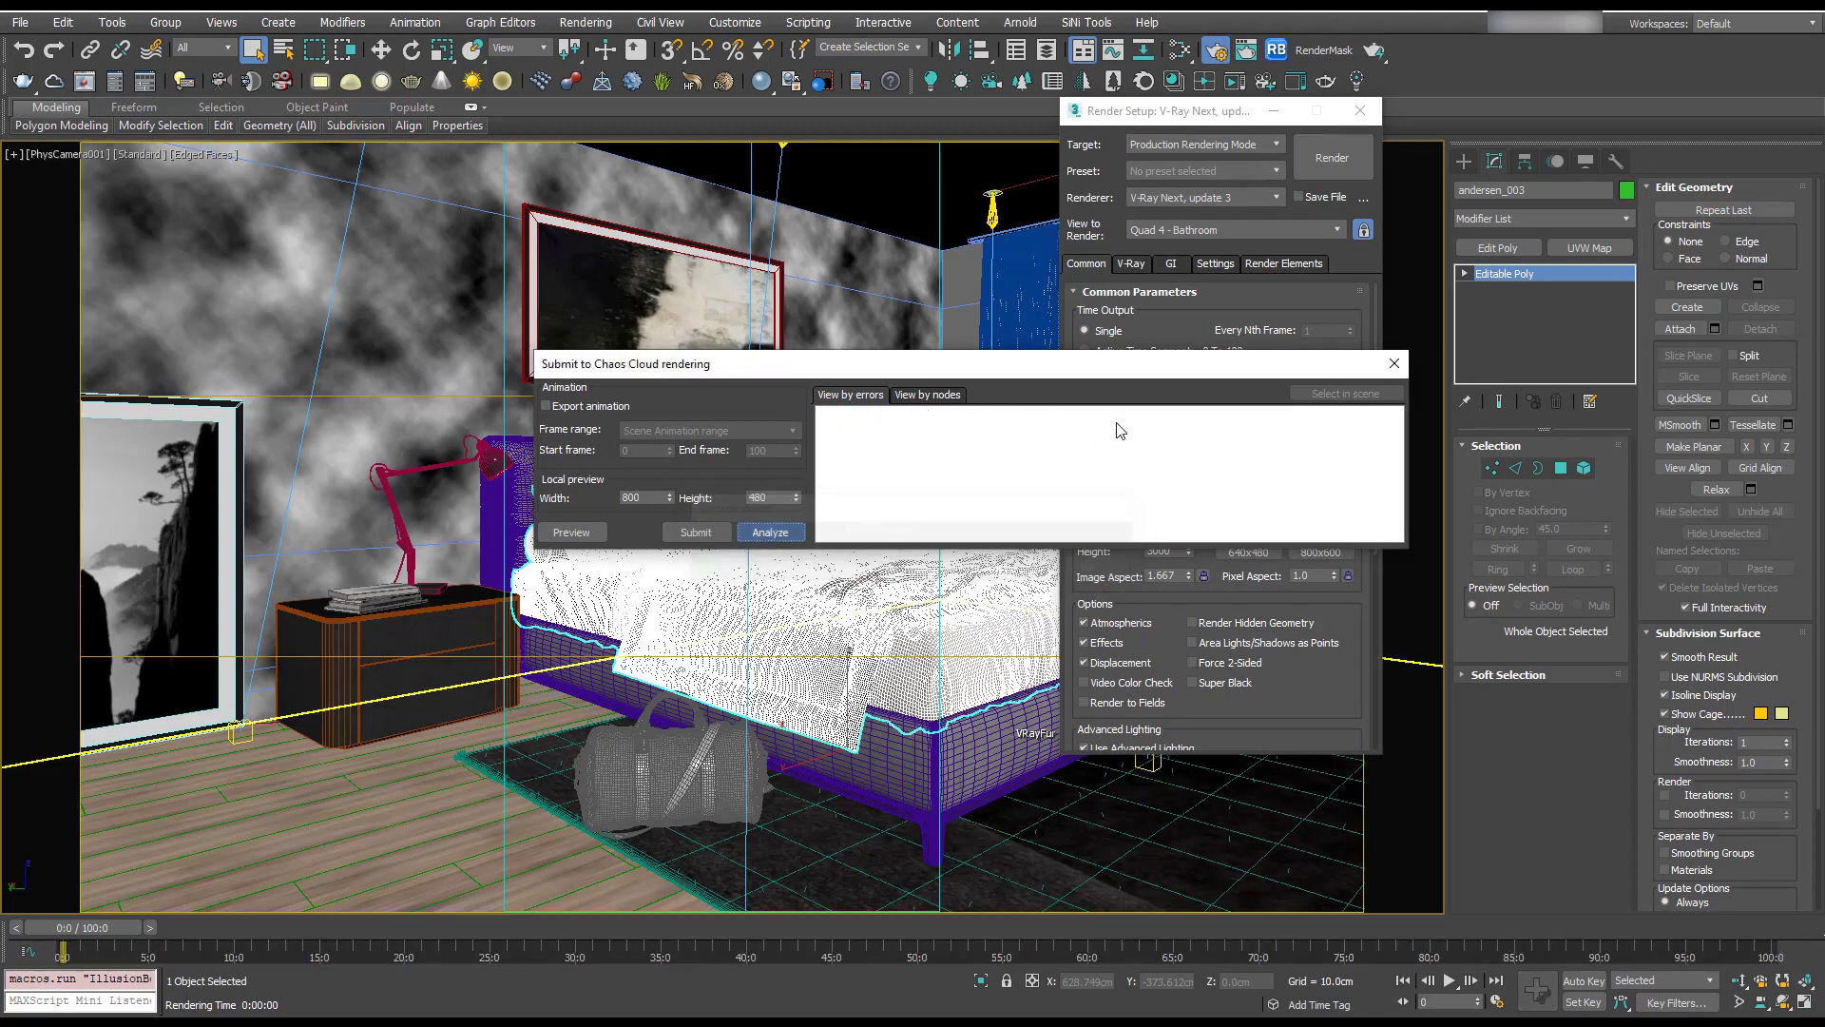
left_click(771, 533)
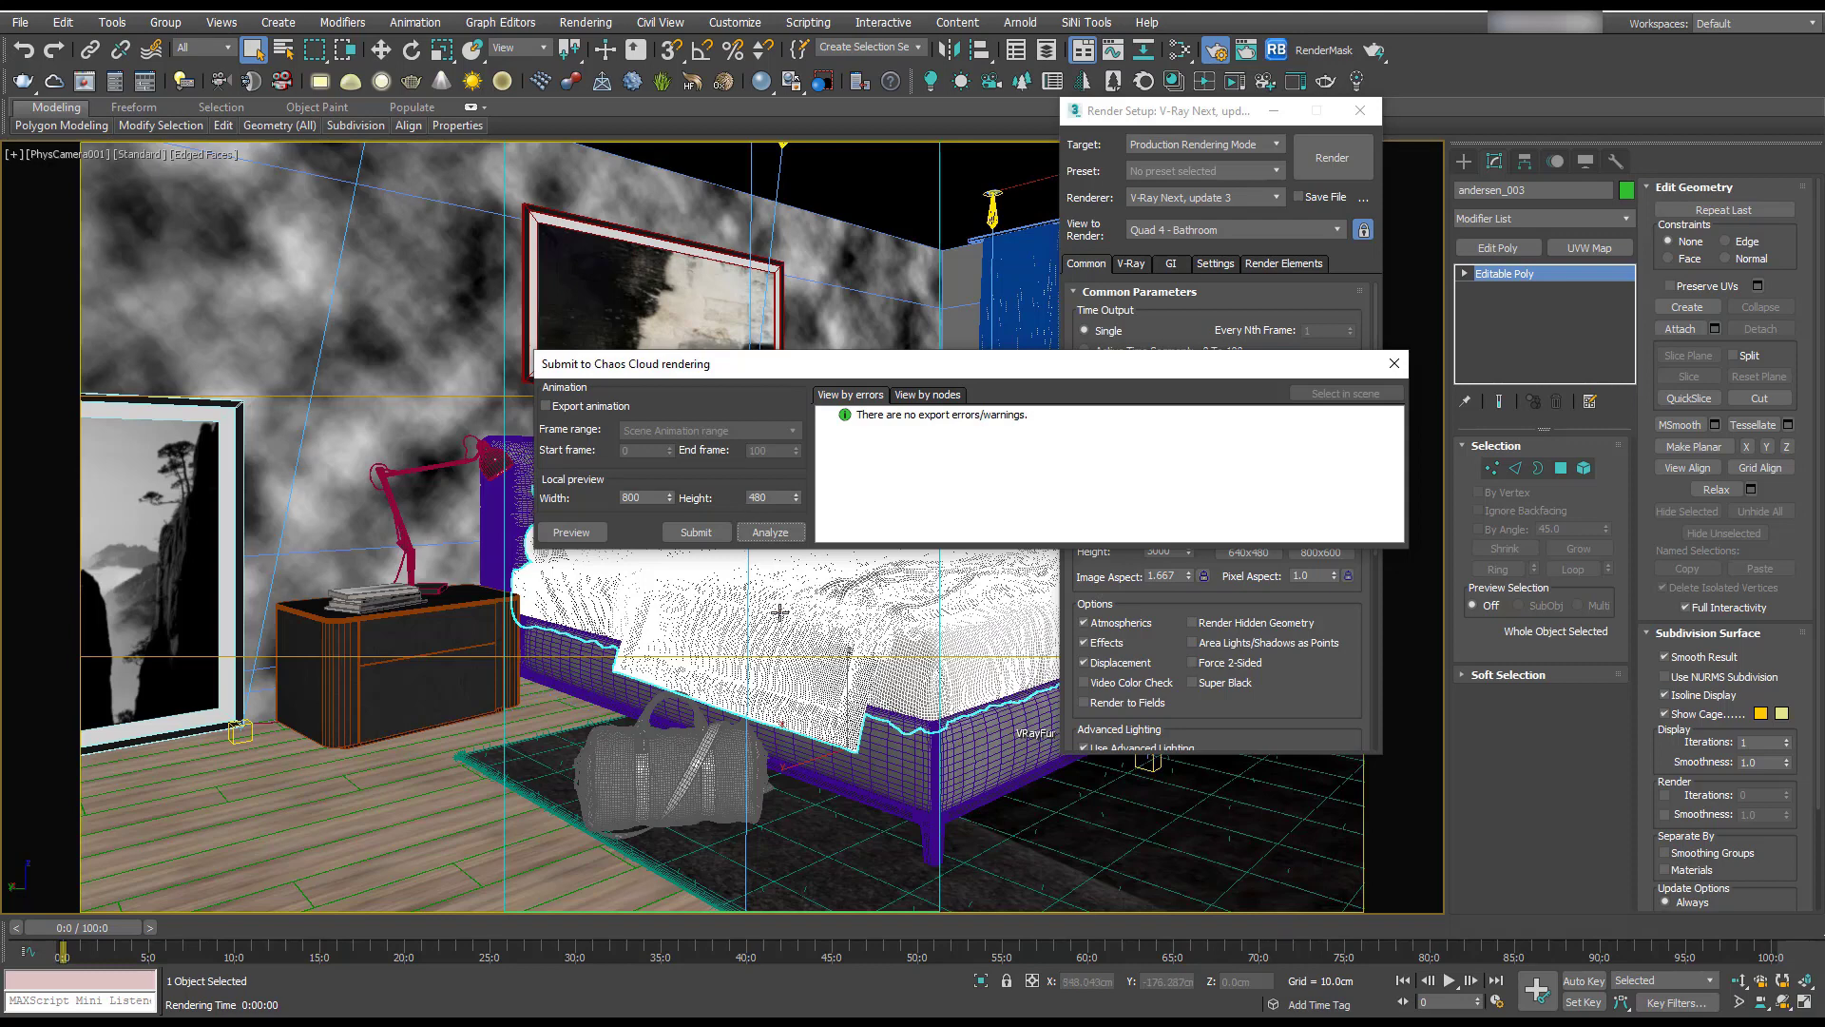
mouse_move(1094, 410)
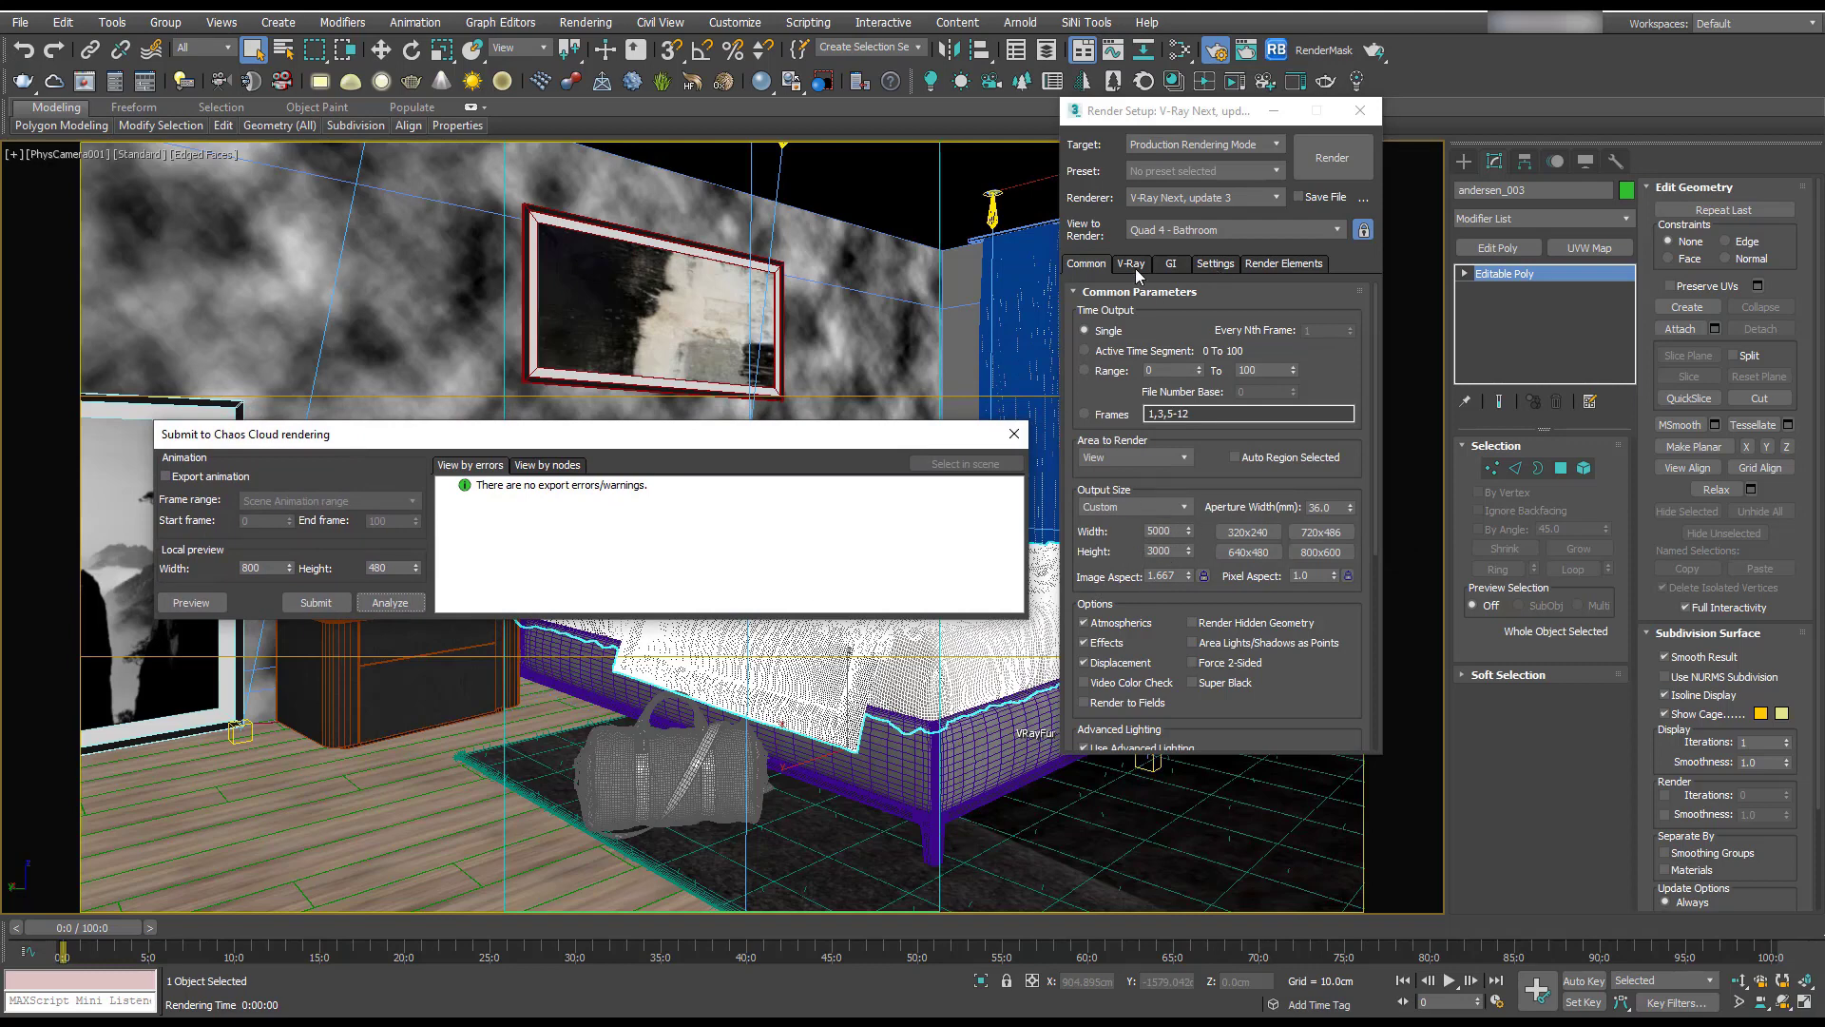
left_click(1129, 263)
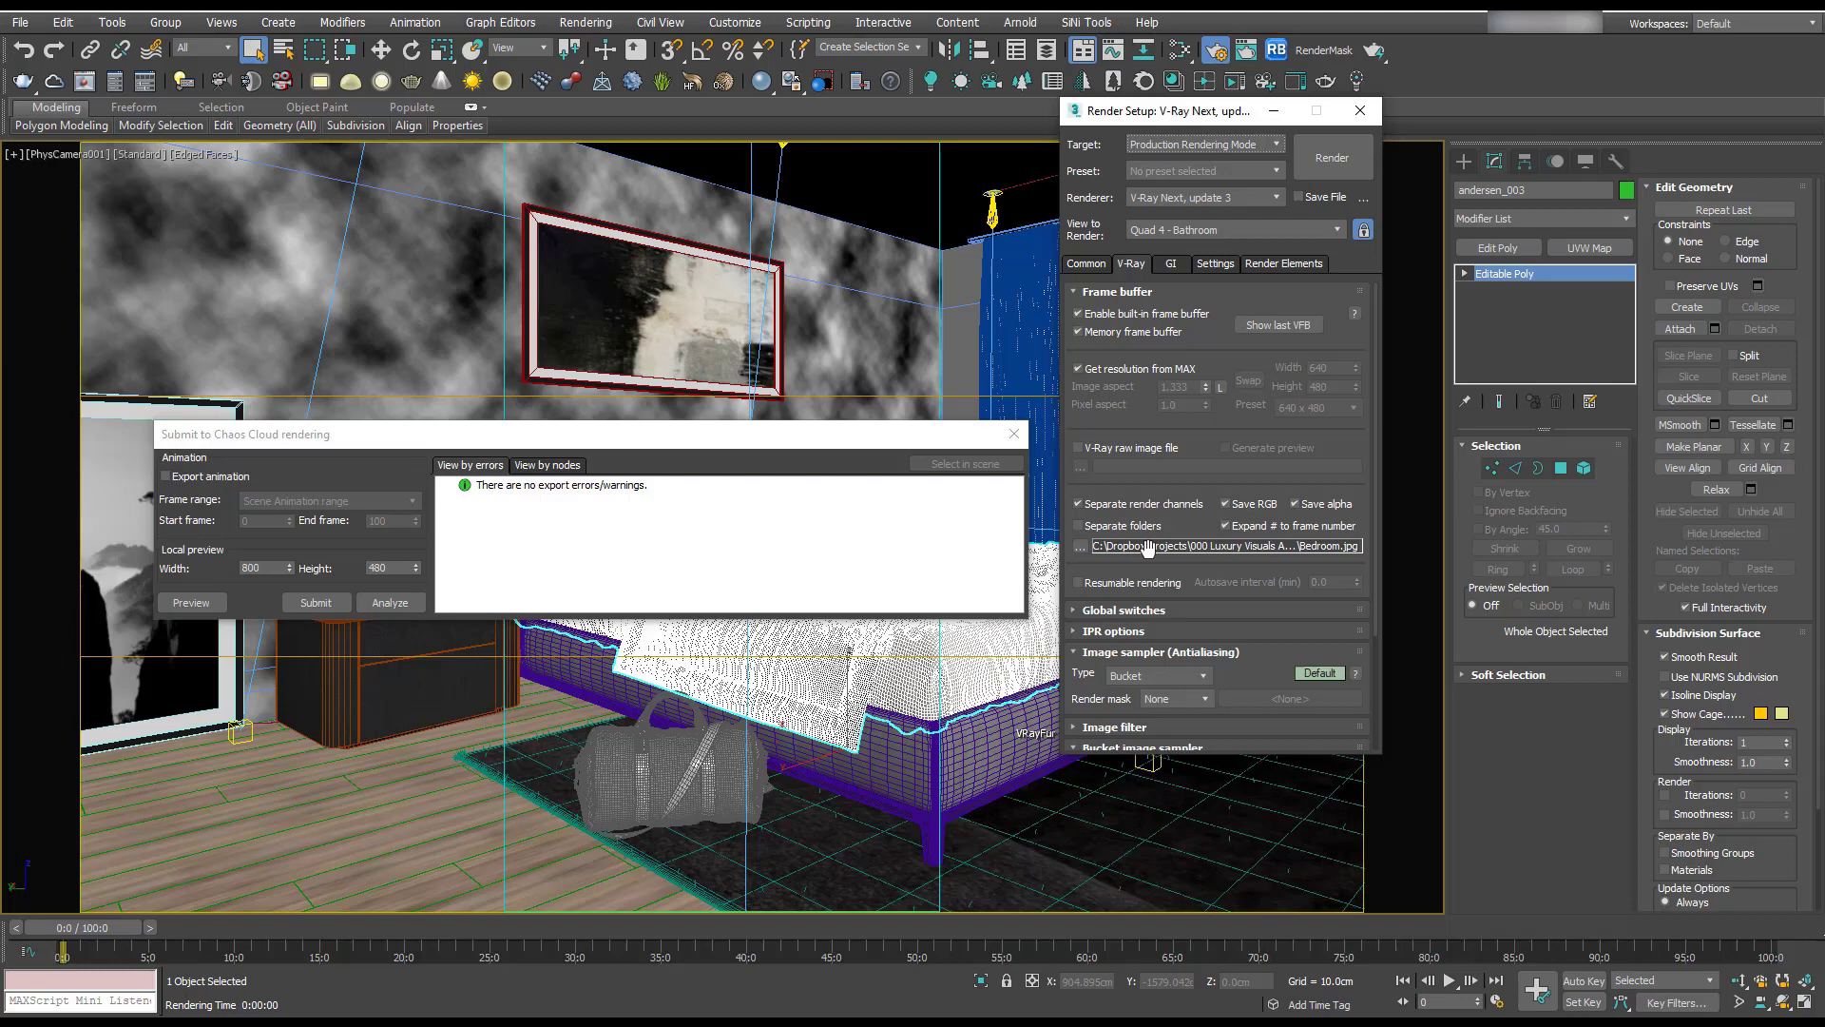
mouse_move(766, 490)
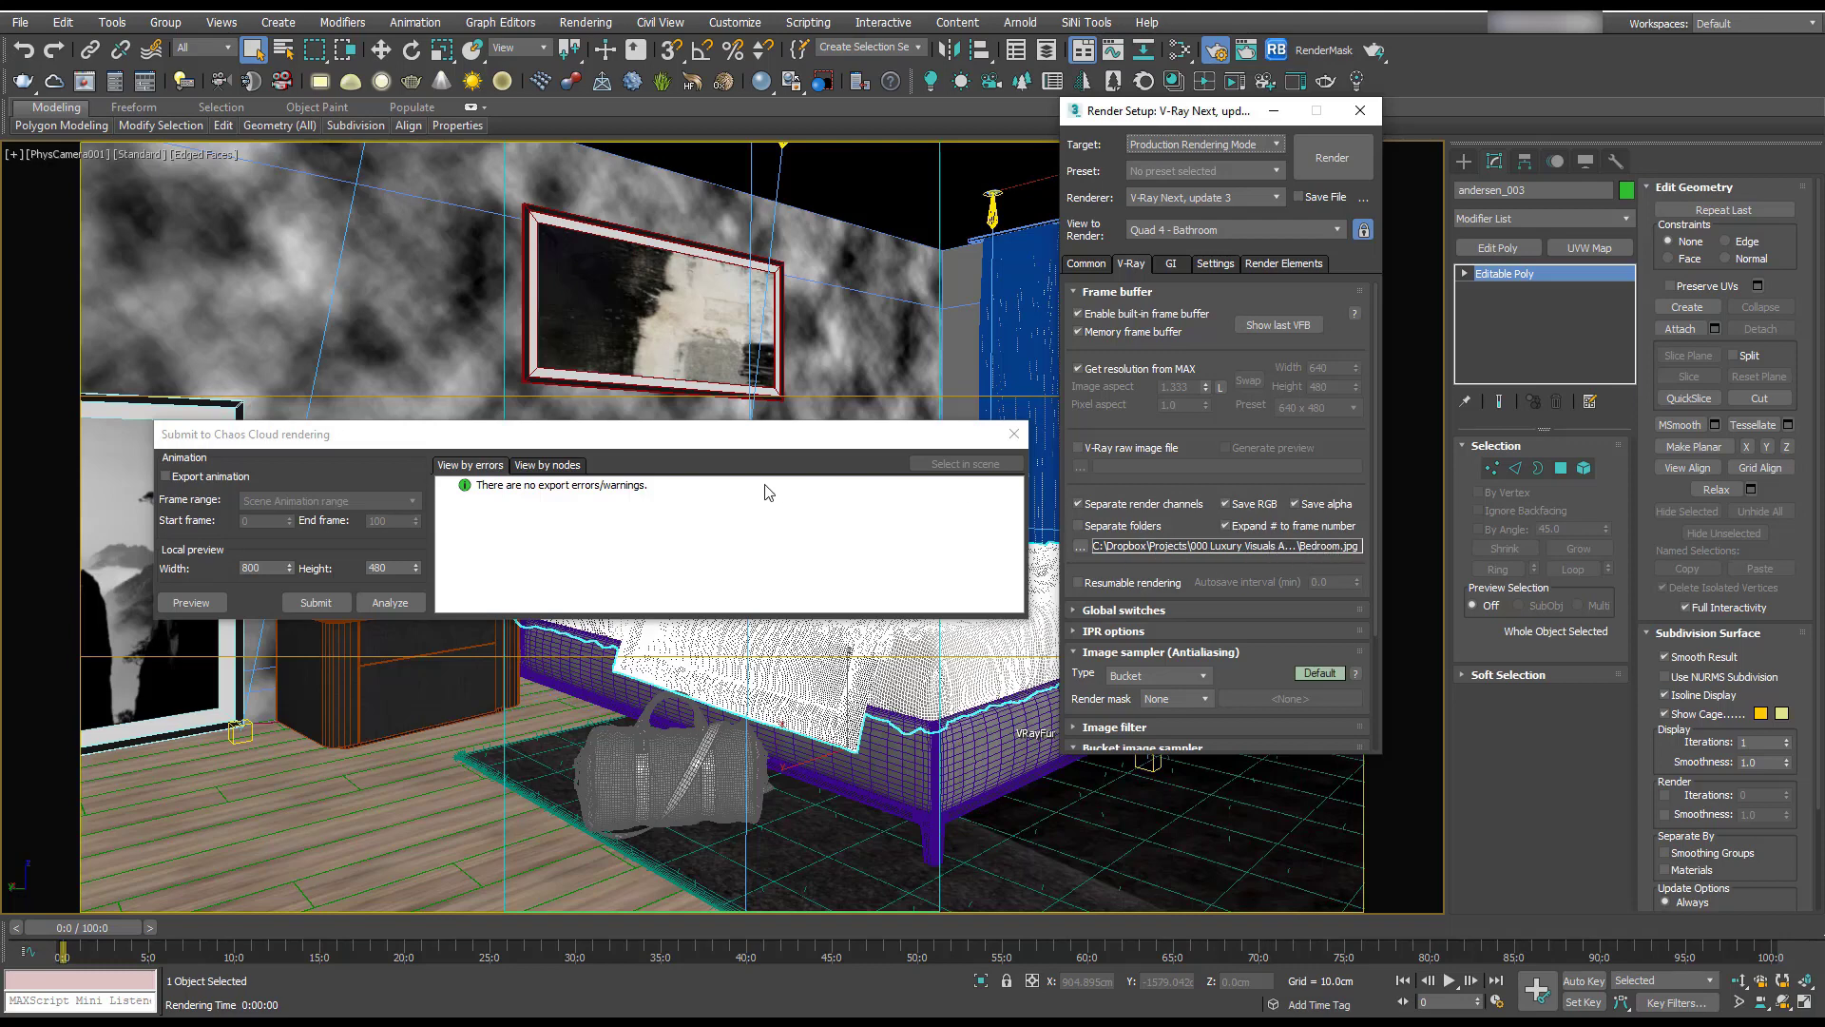
left_click(315, 601)
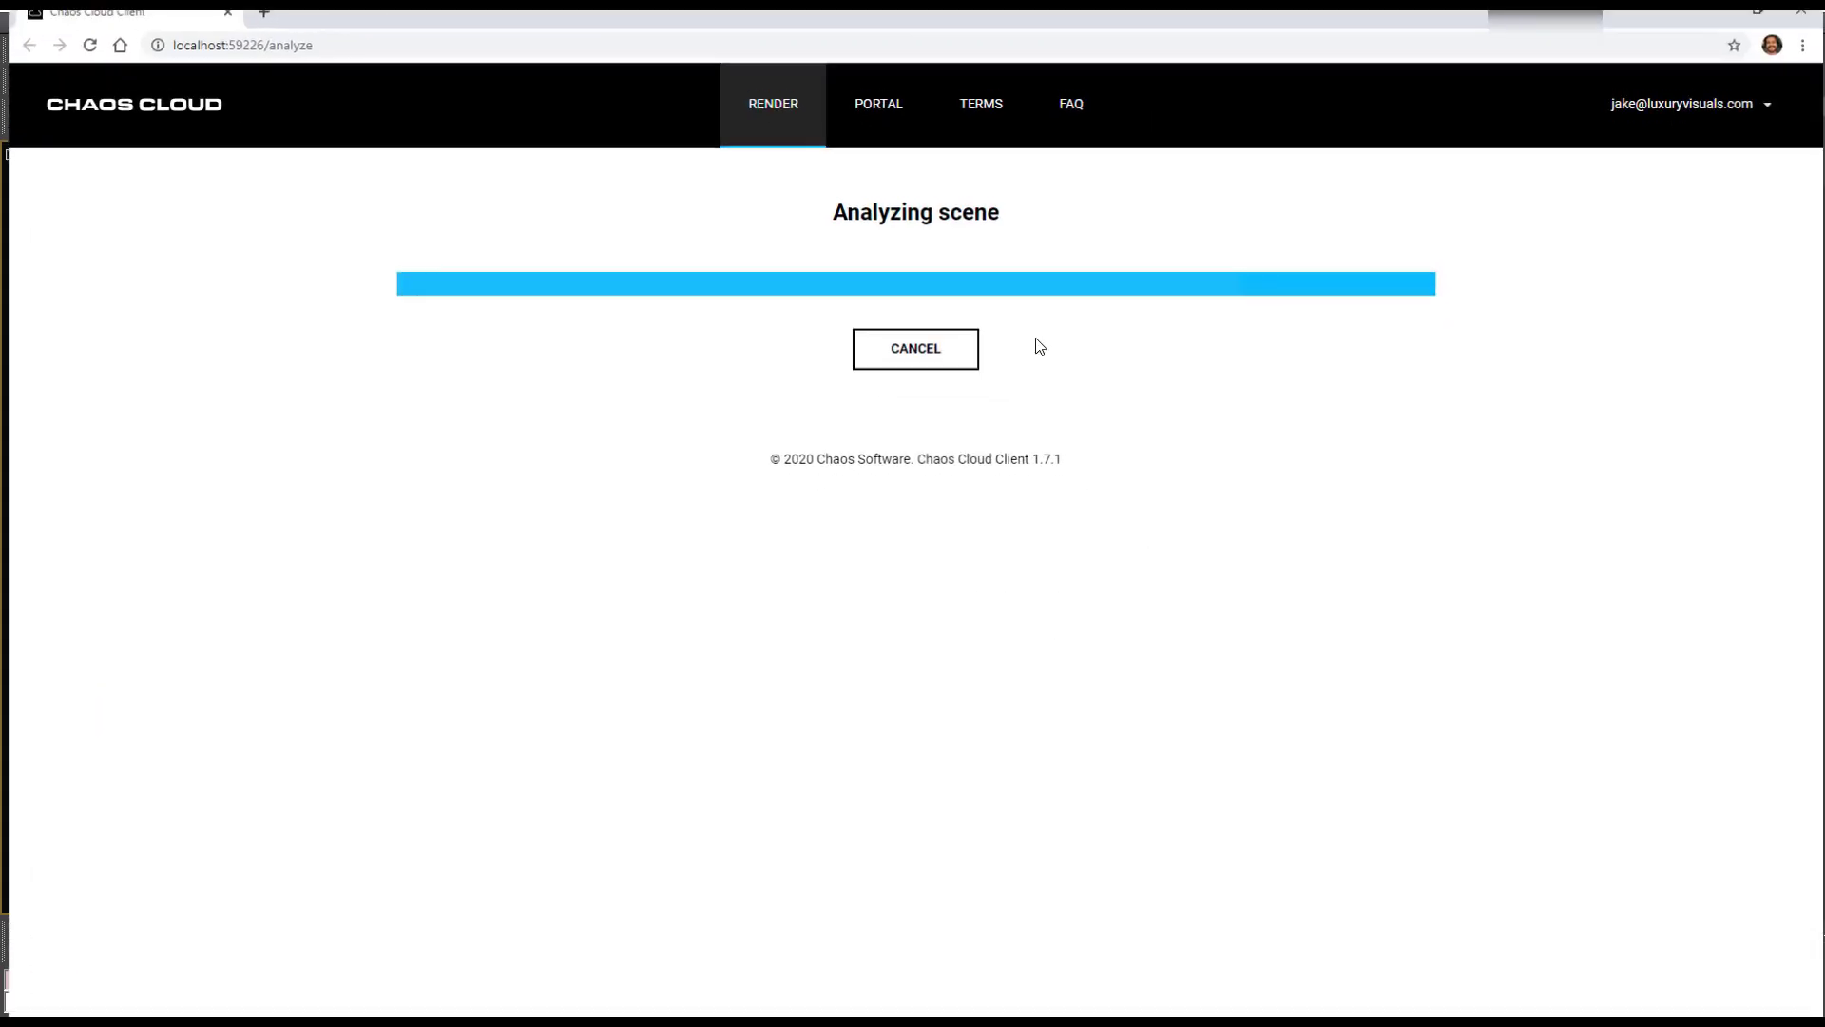
mouse_move(1163, 647)
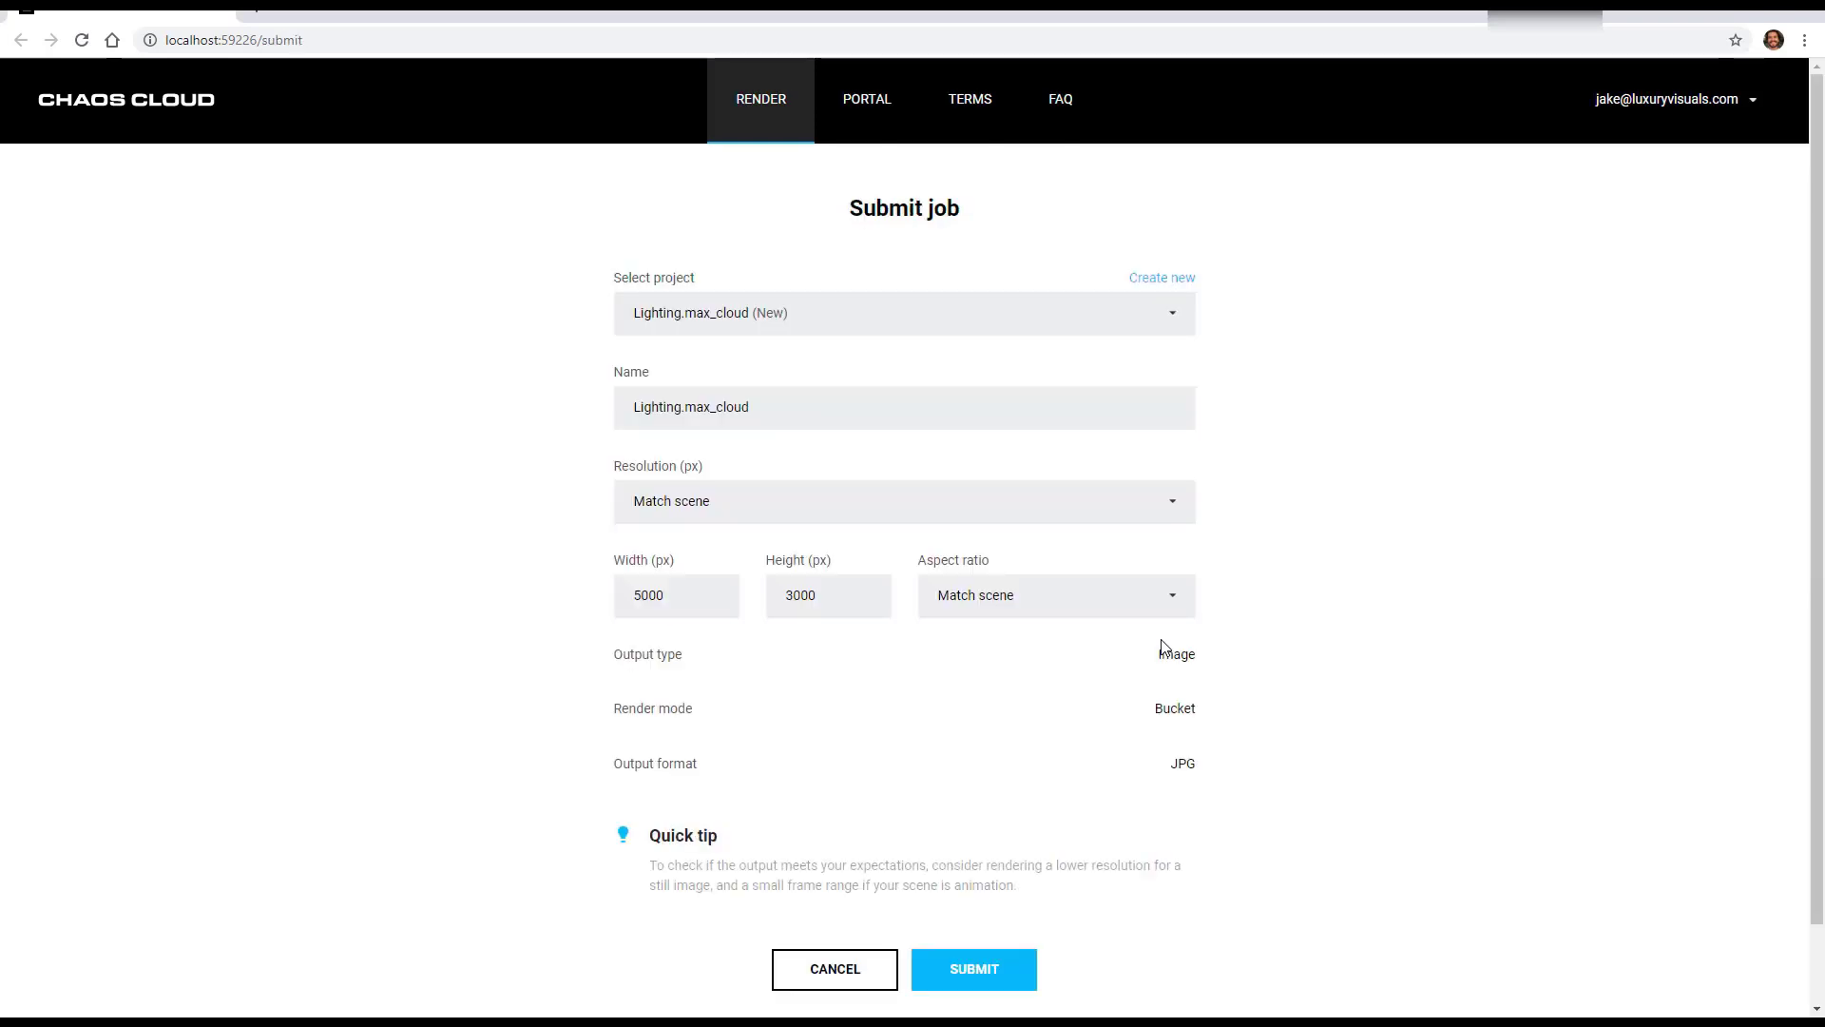
mouse_move(758, 347)
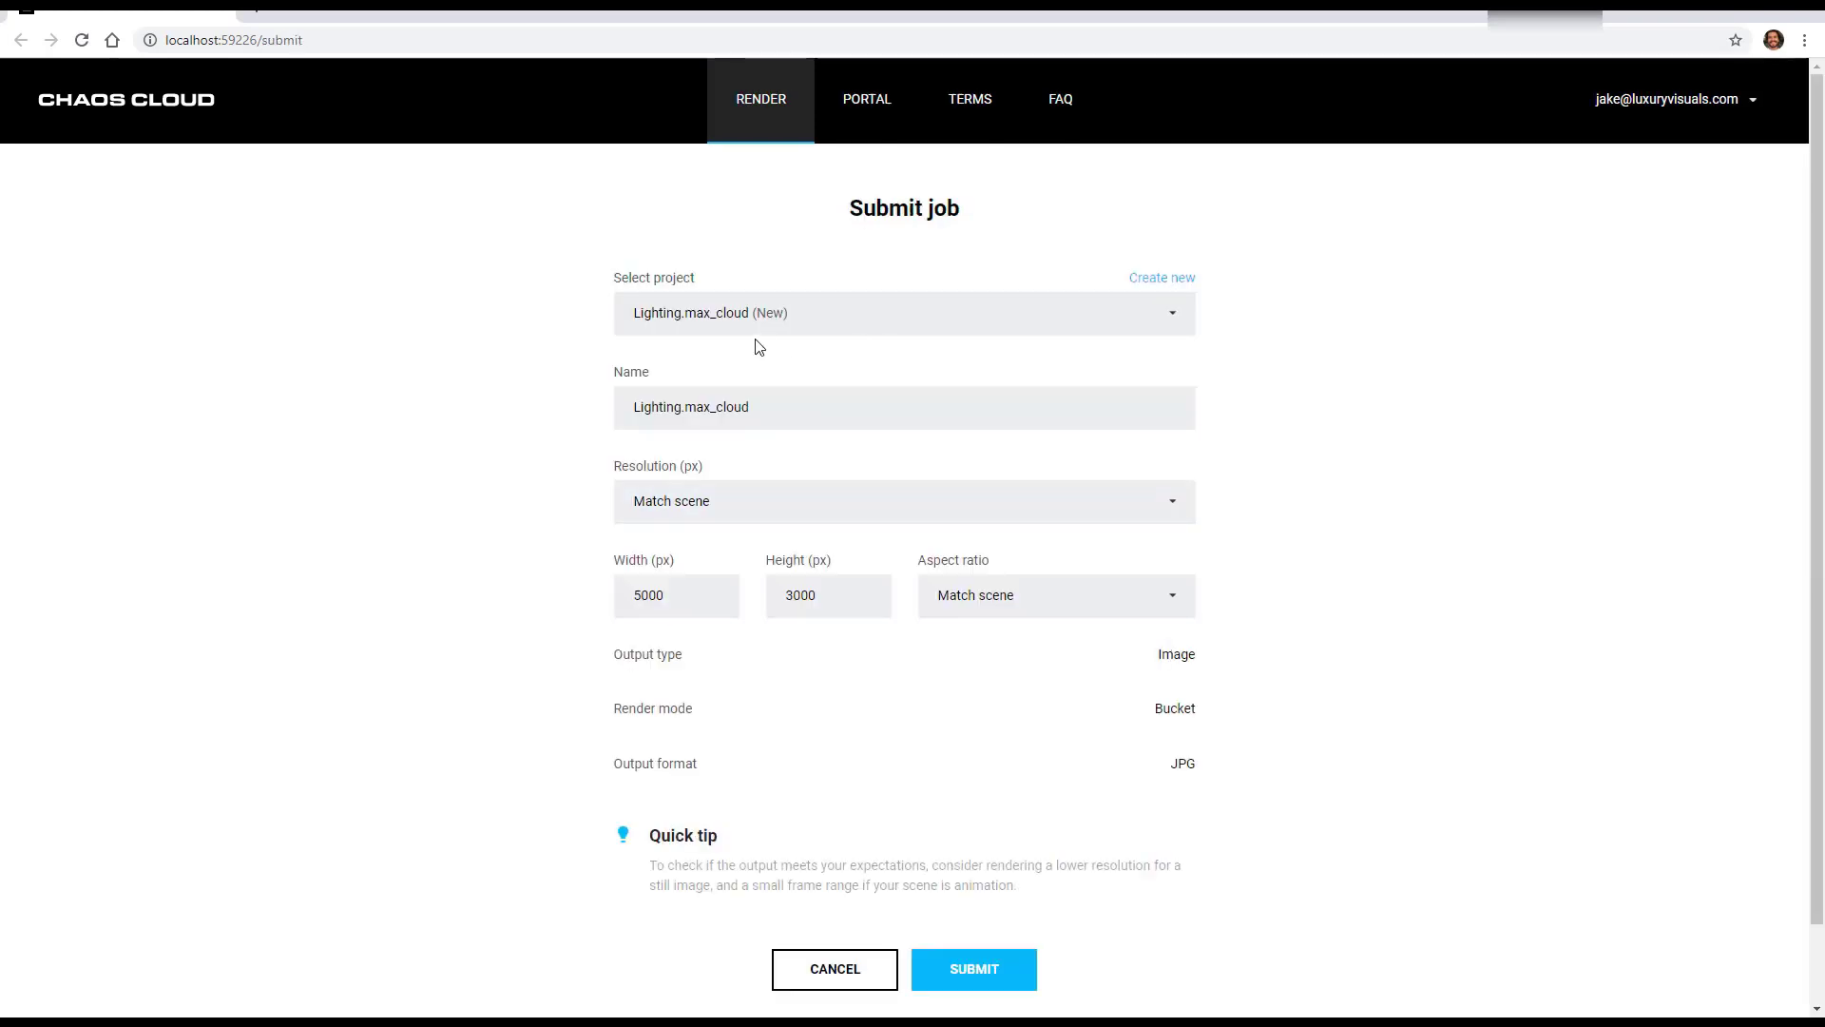
mouse_move(1131, 327)
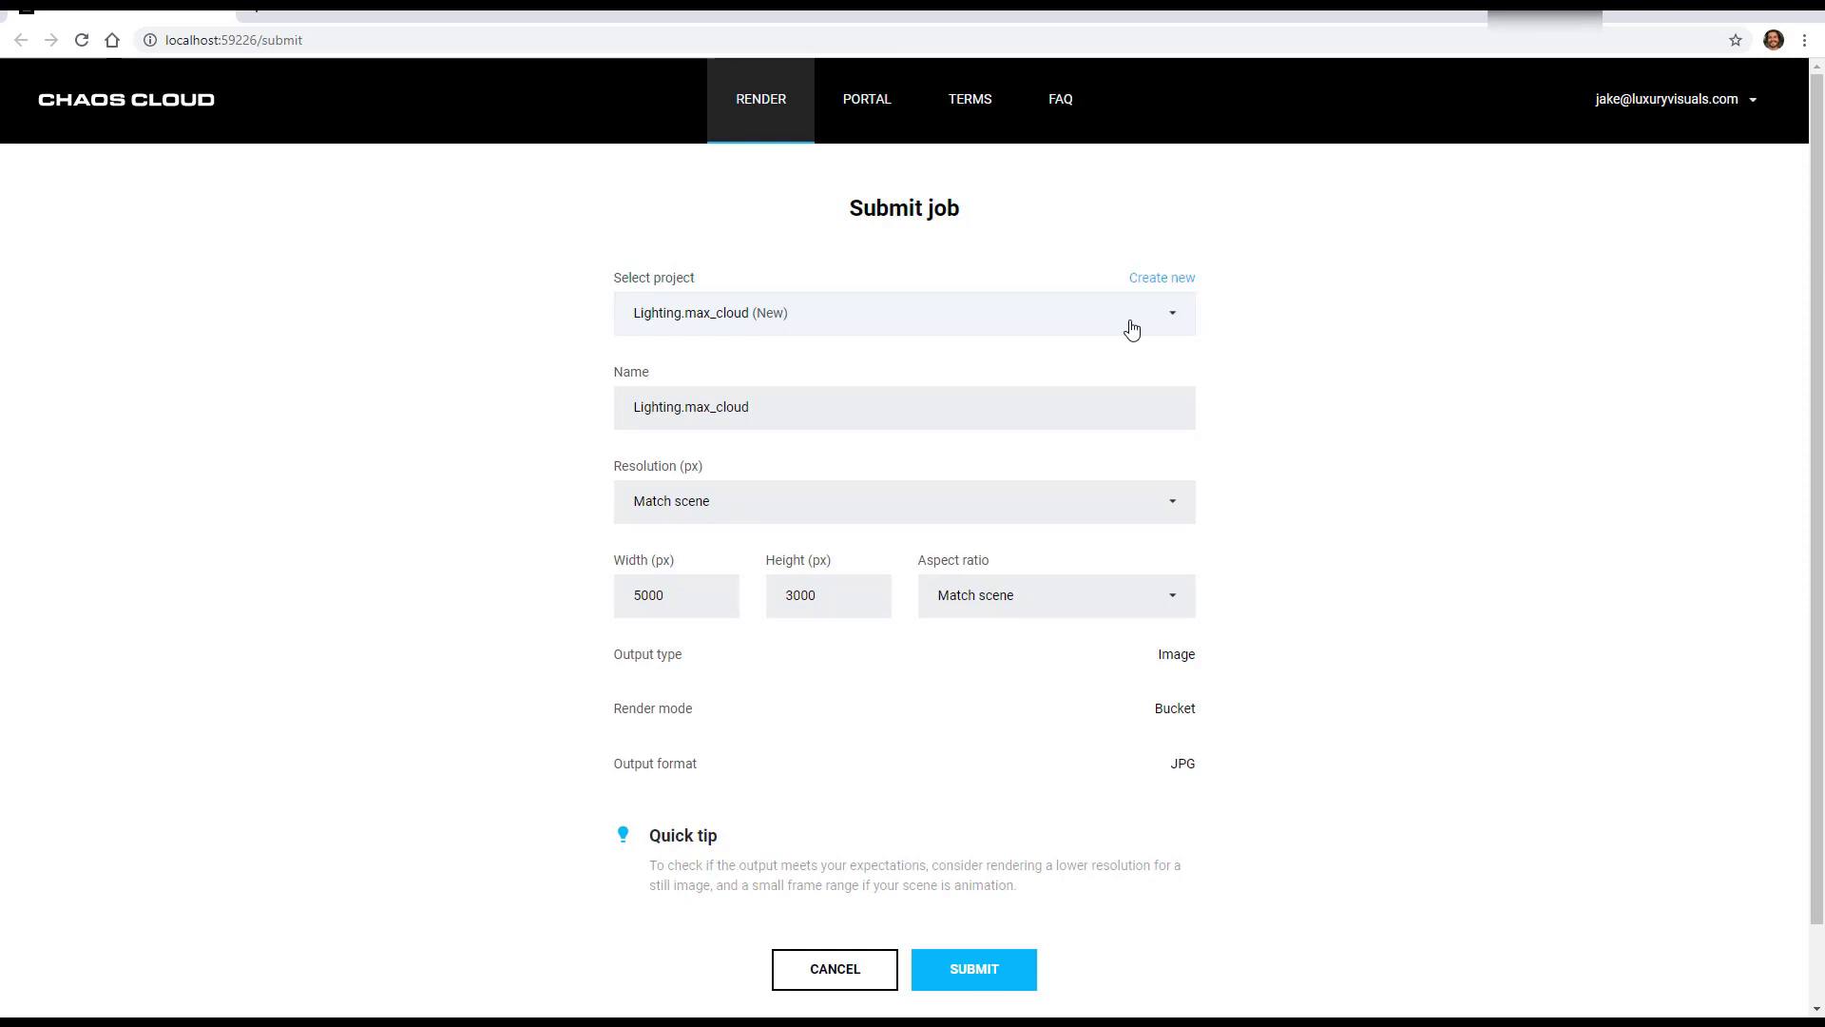
mouse_move(682, 415)
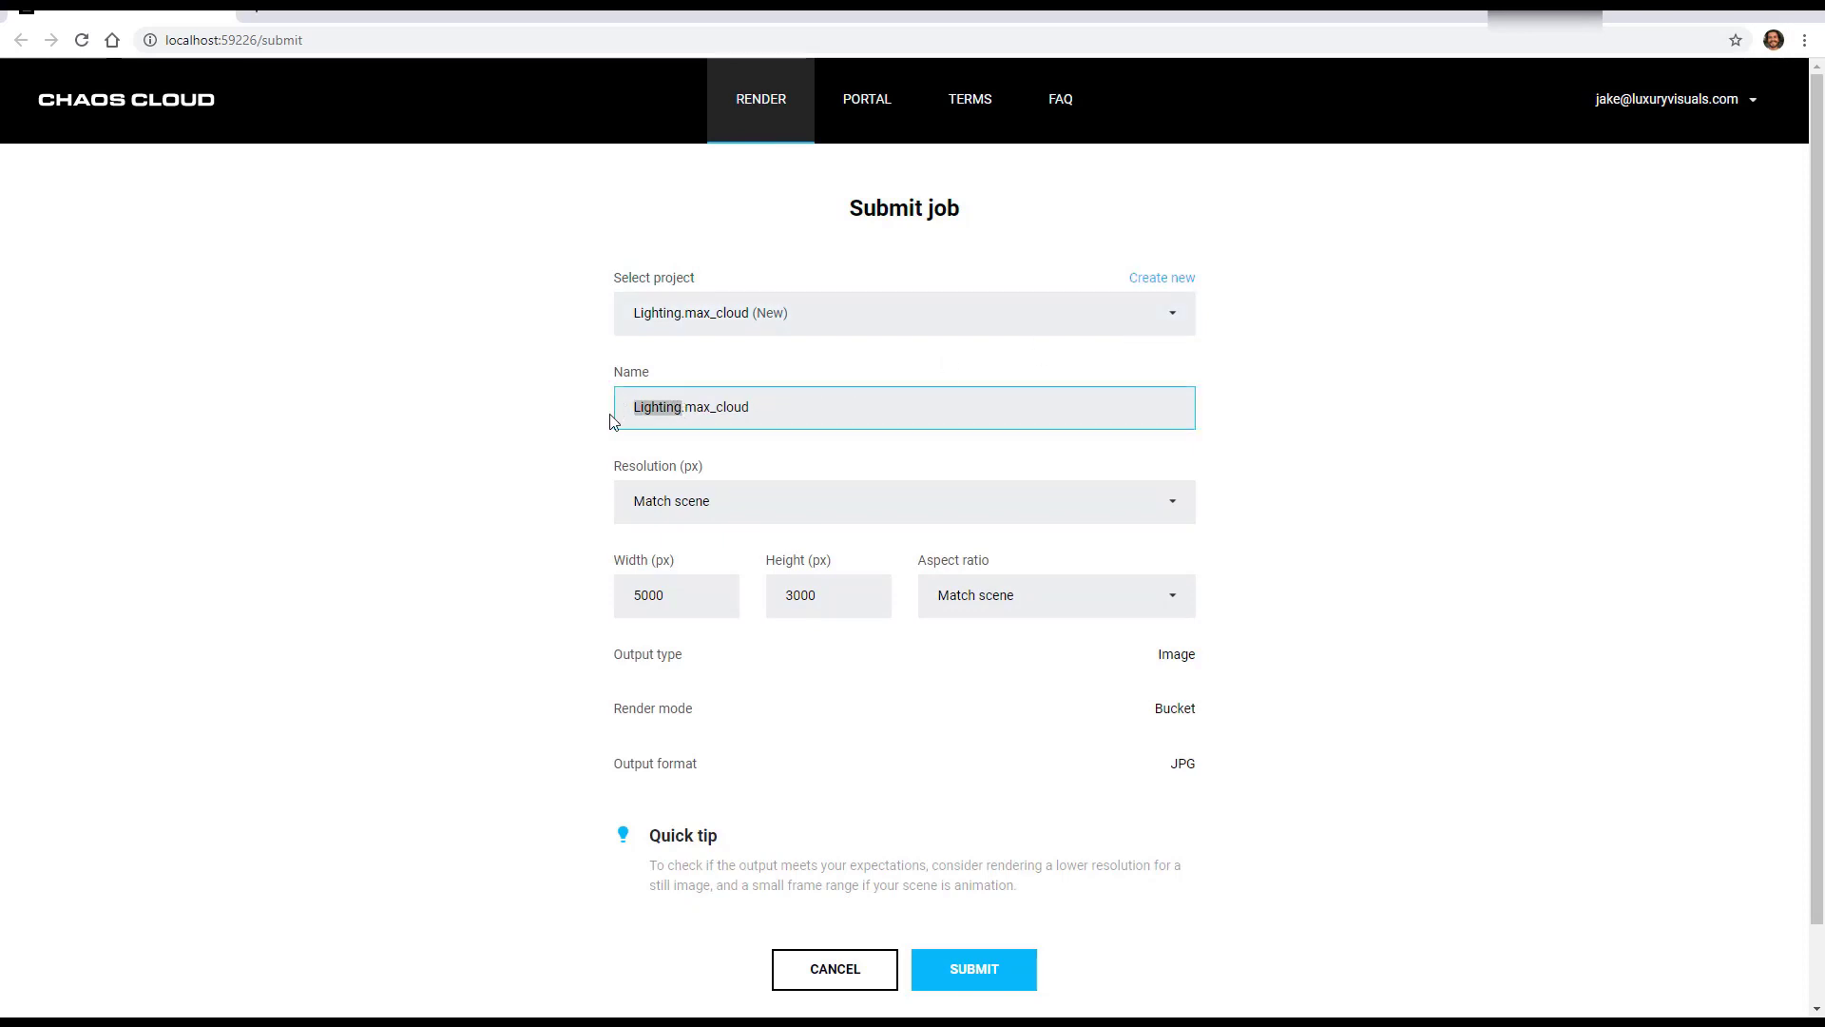
- Name the job Rendering.max_cloud at 5000×3000 resolution and submit it
type("Rendering Be")
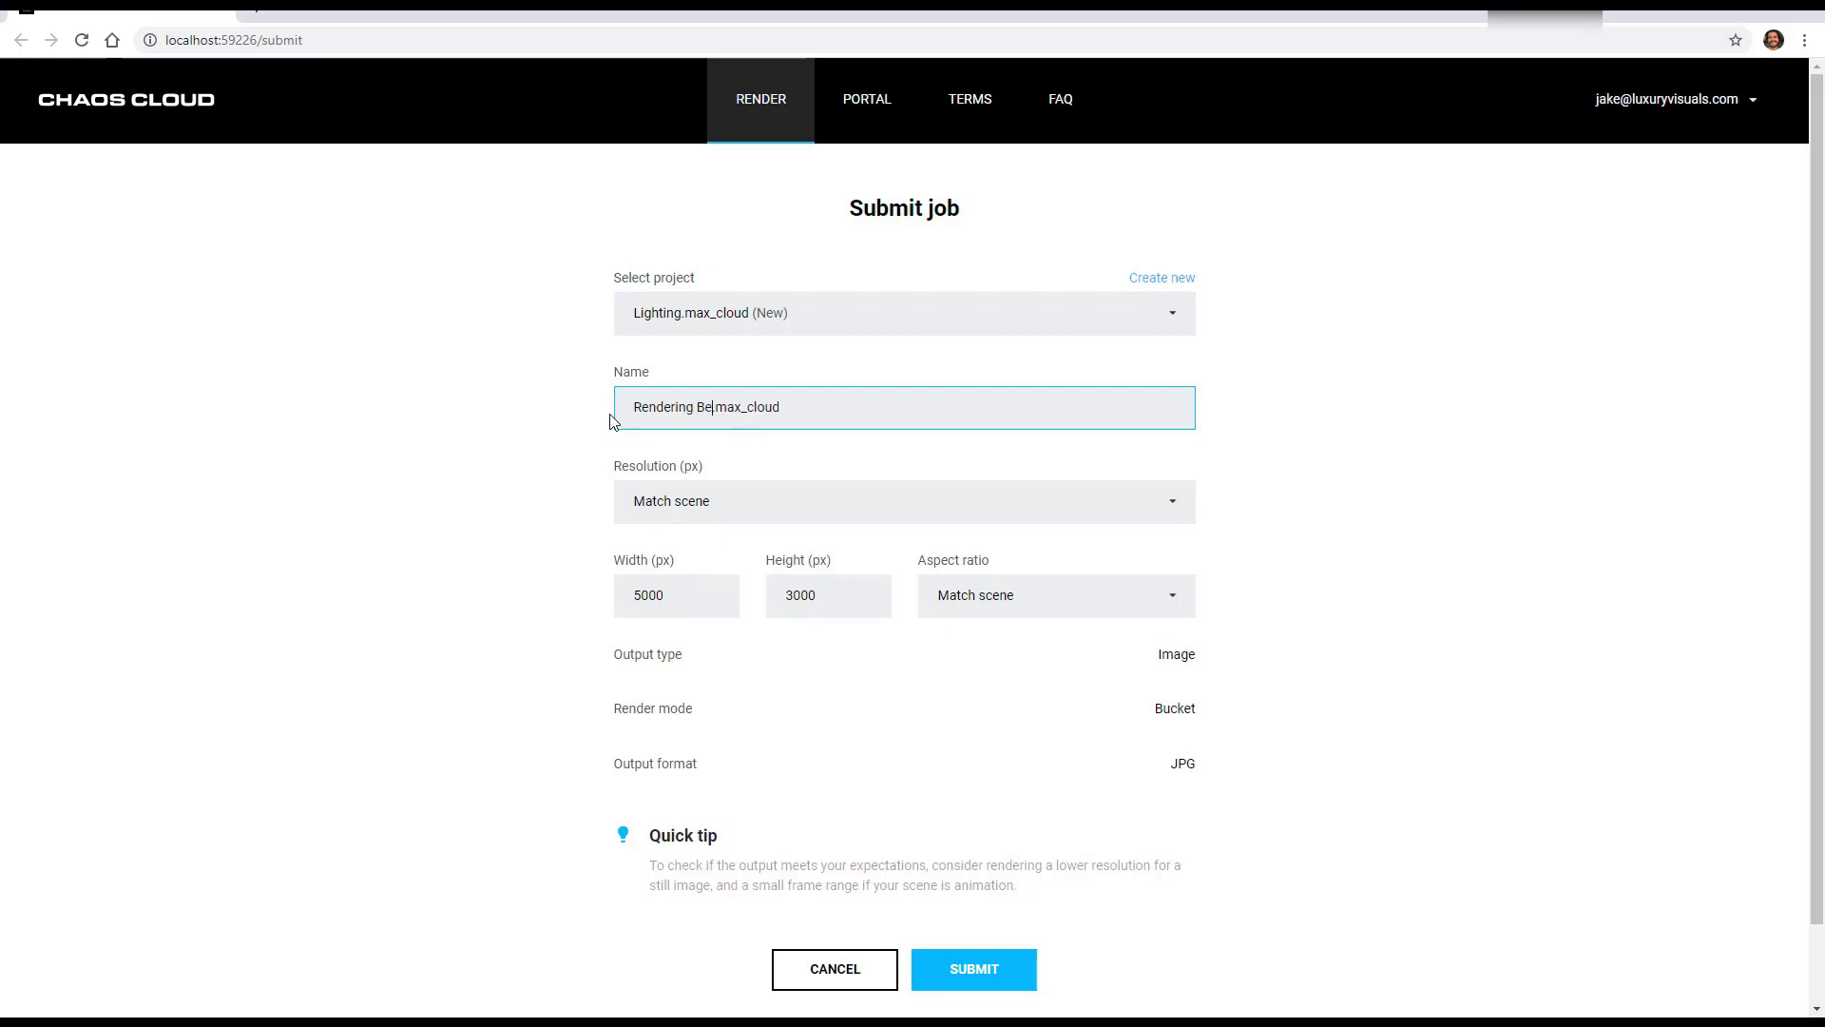
key("Backspace")
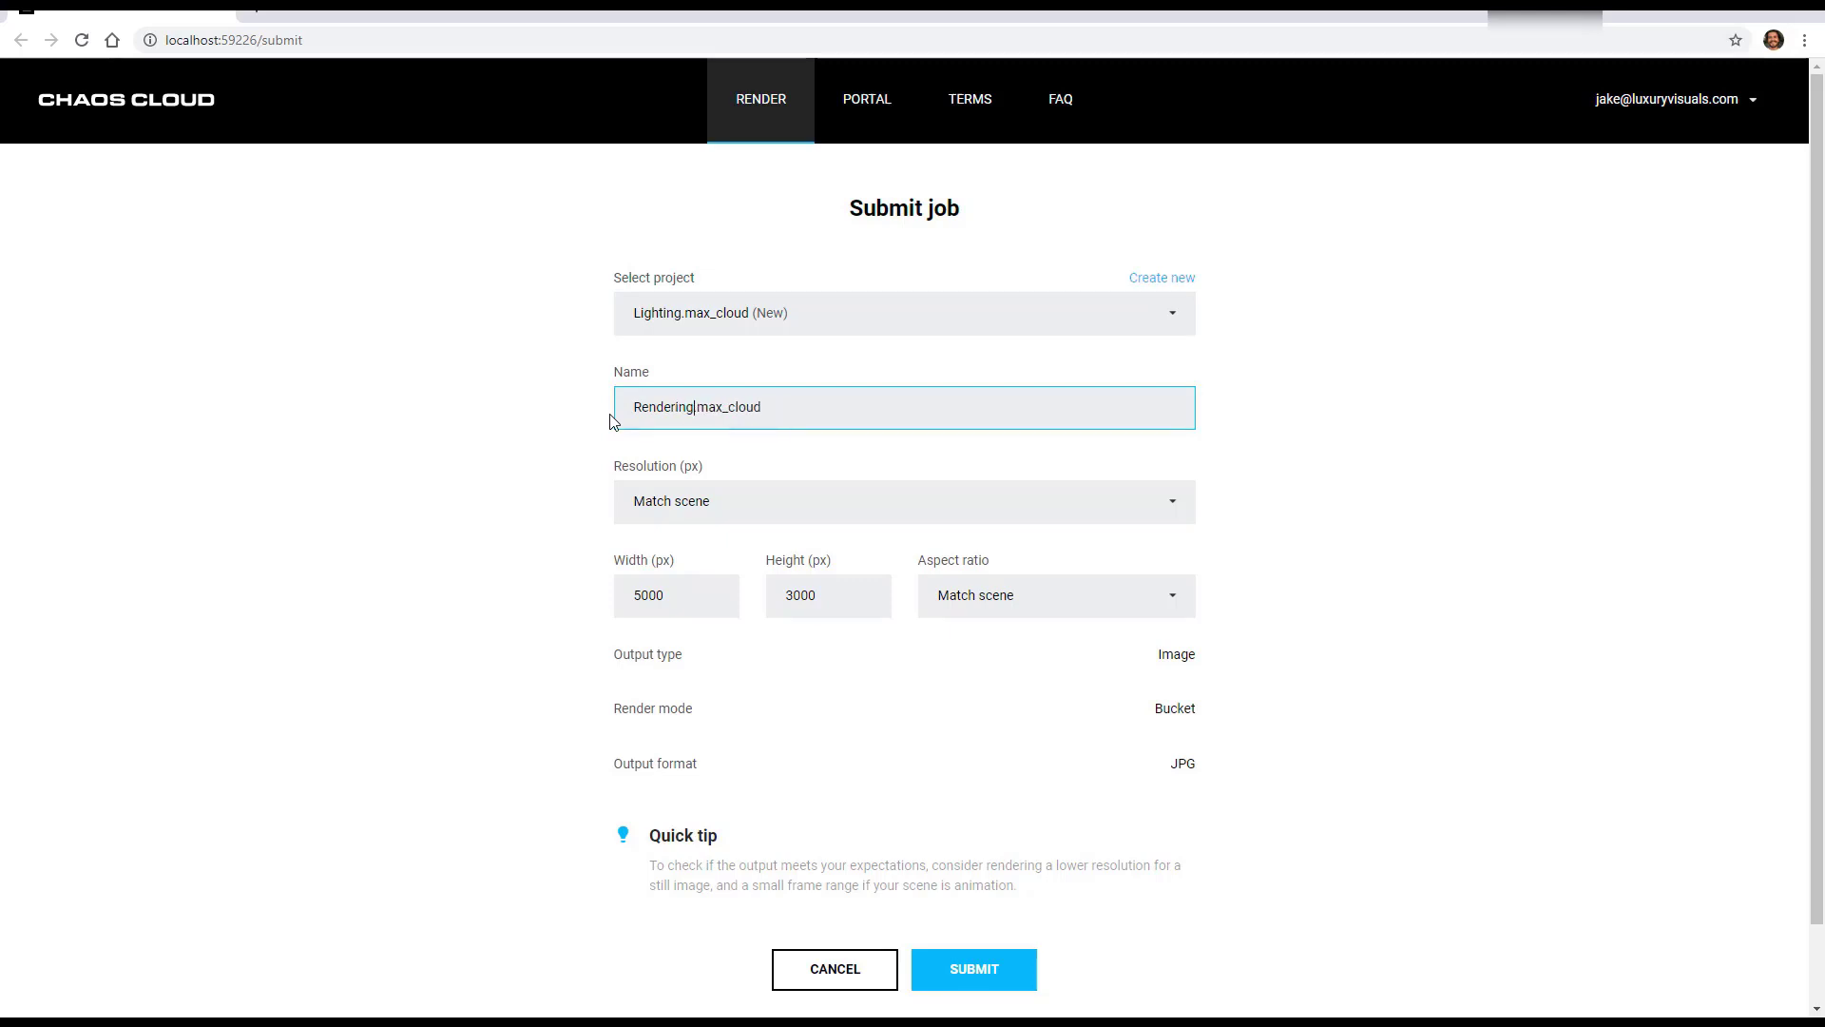
mouse_move(679, 508)
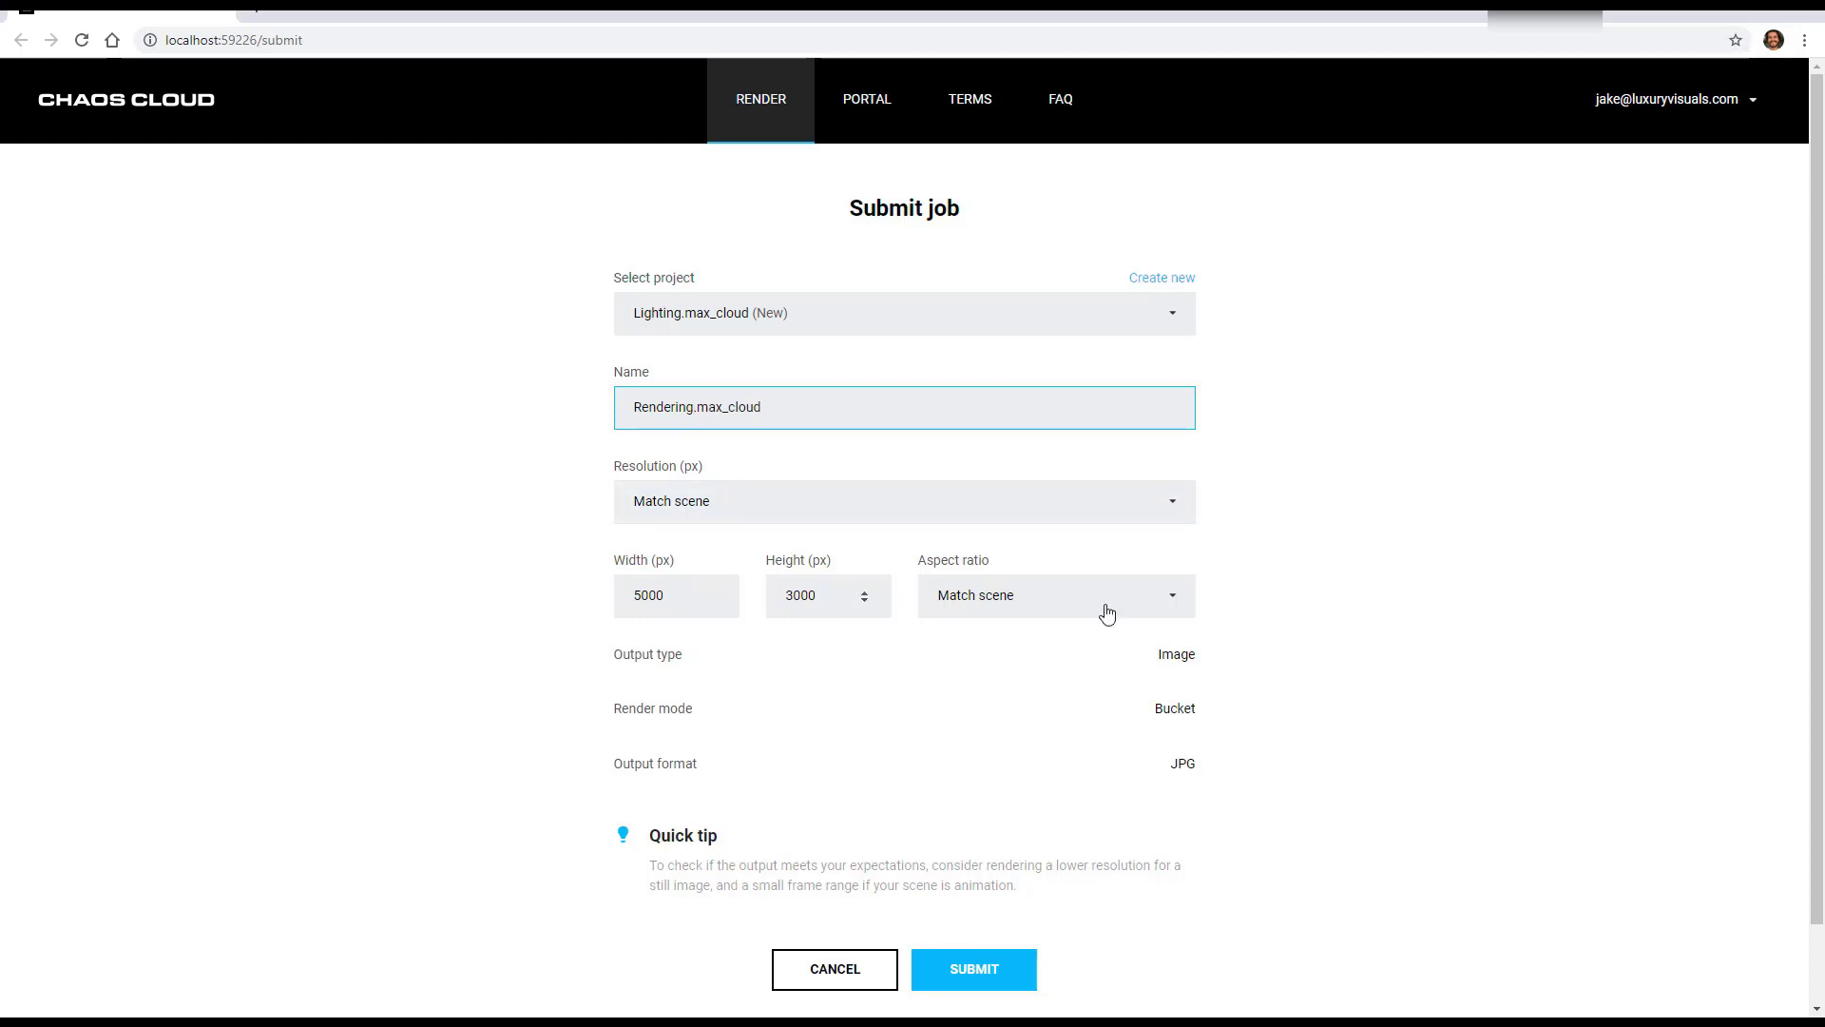
mouse_move(800, 934)
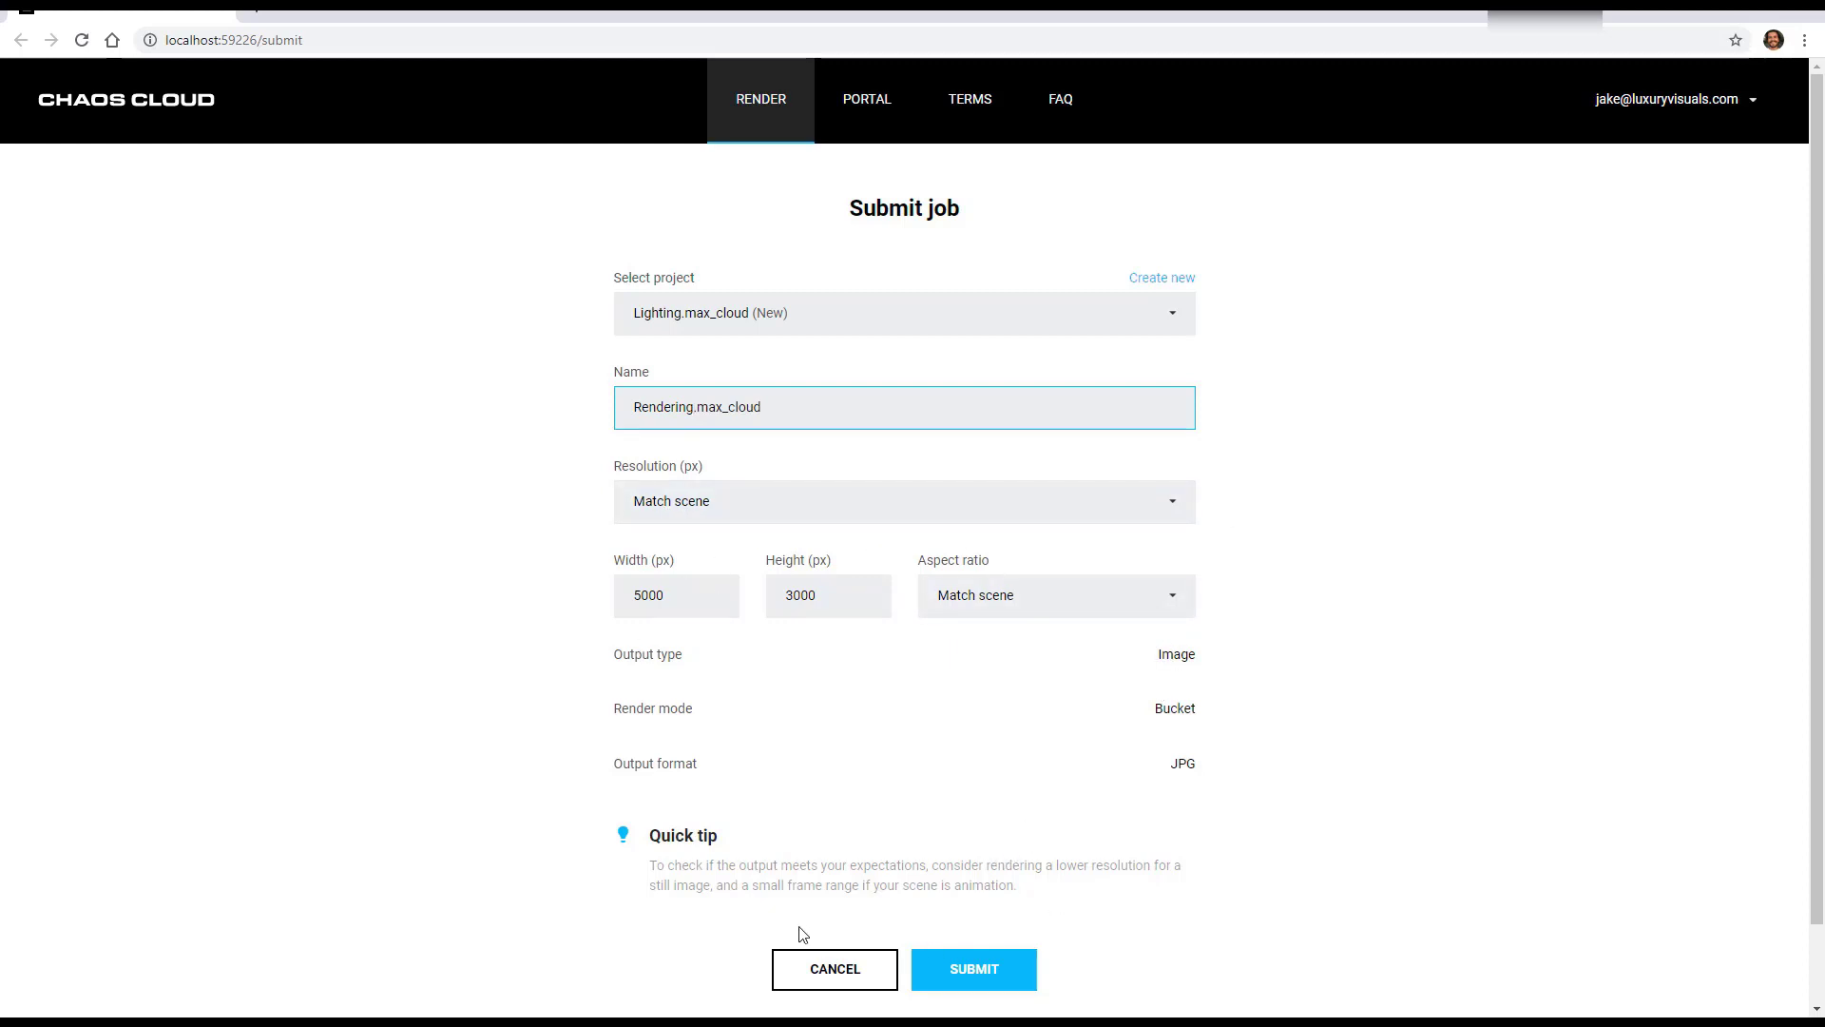
left_click(973, 968)
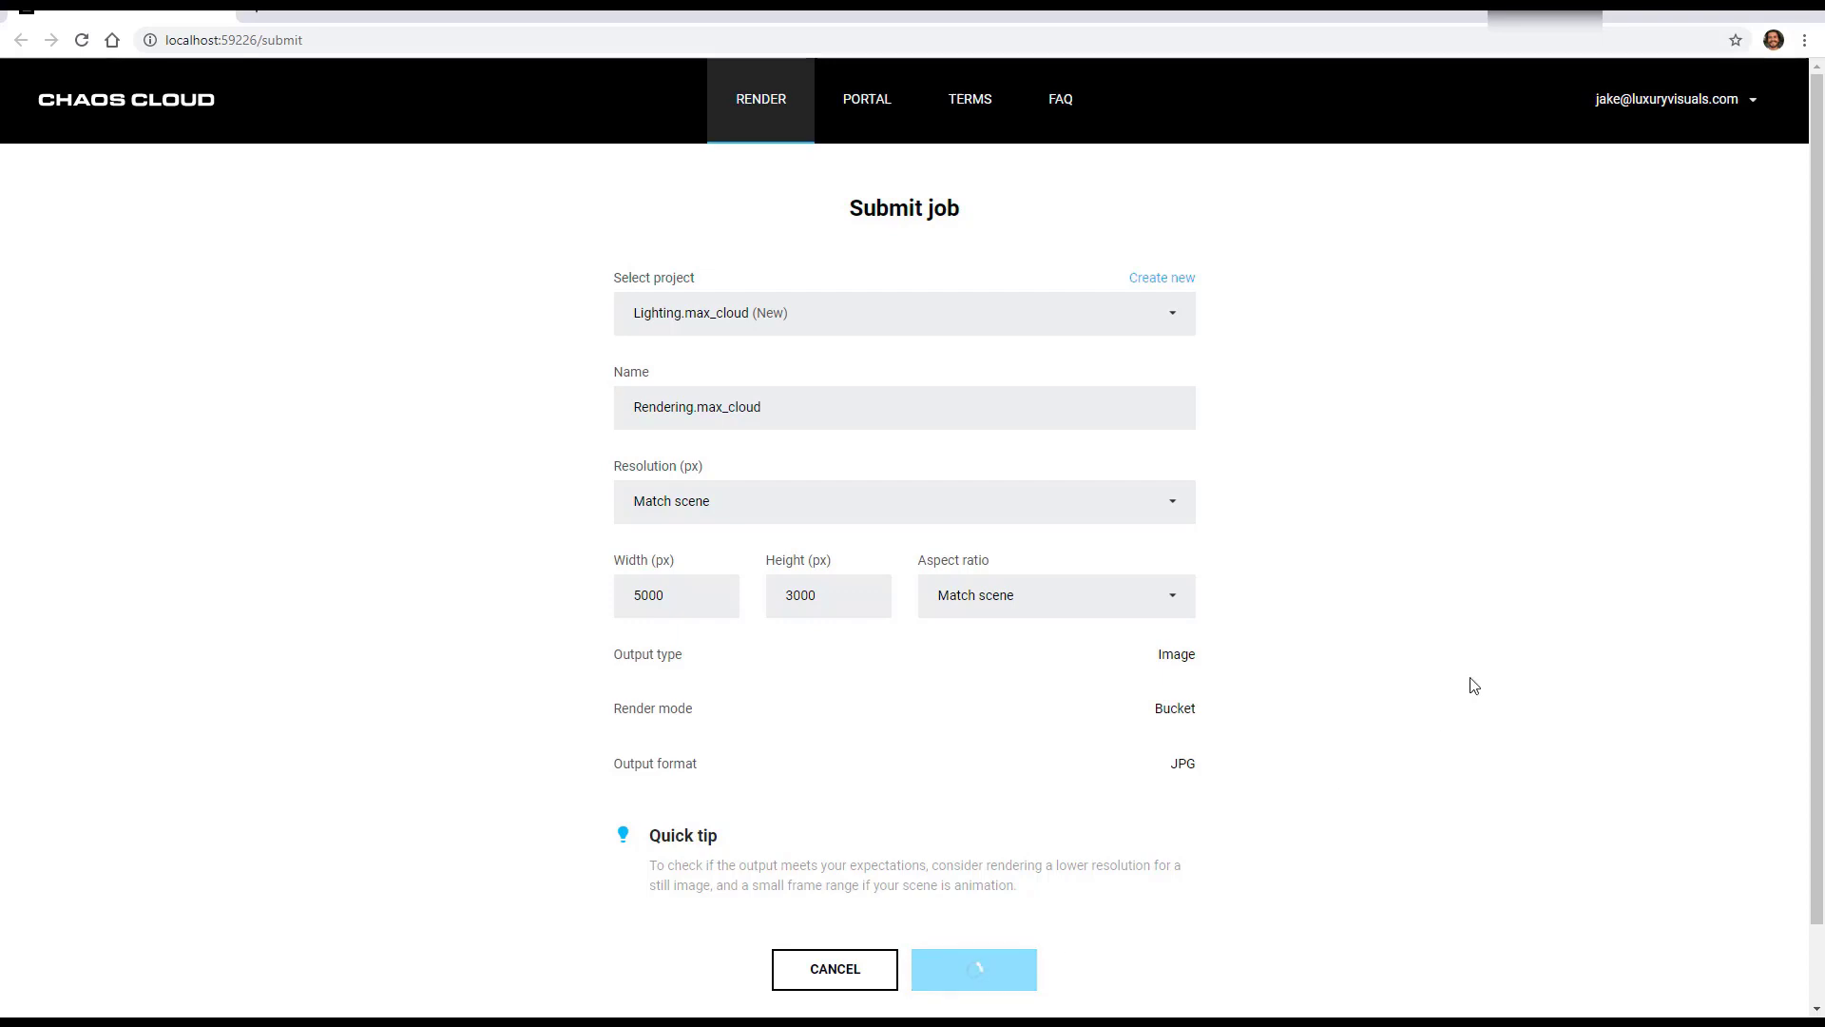
left_click(971, 969)
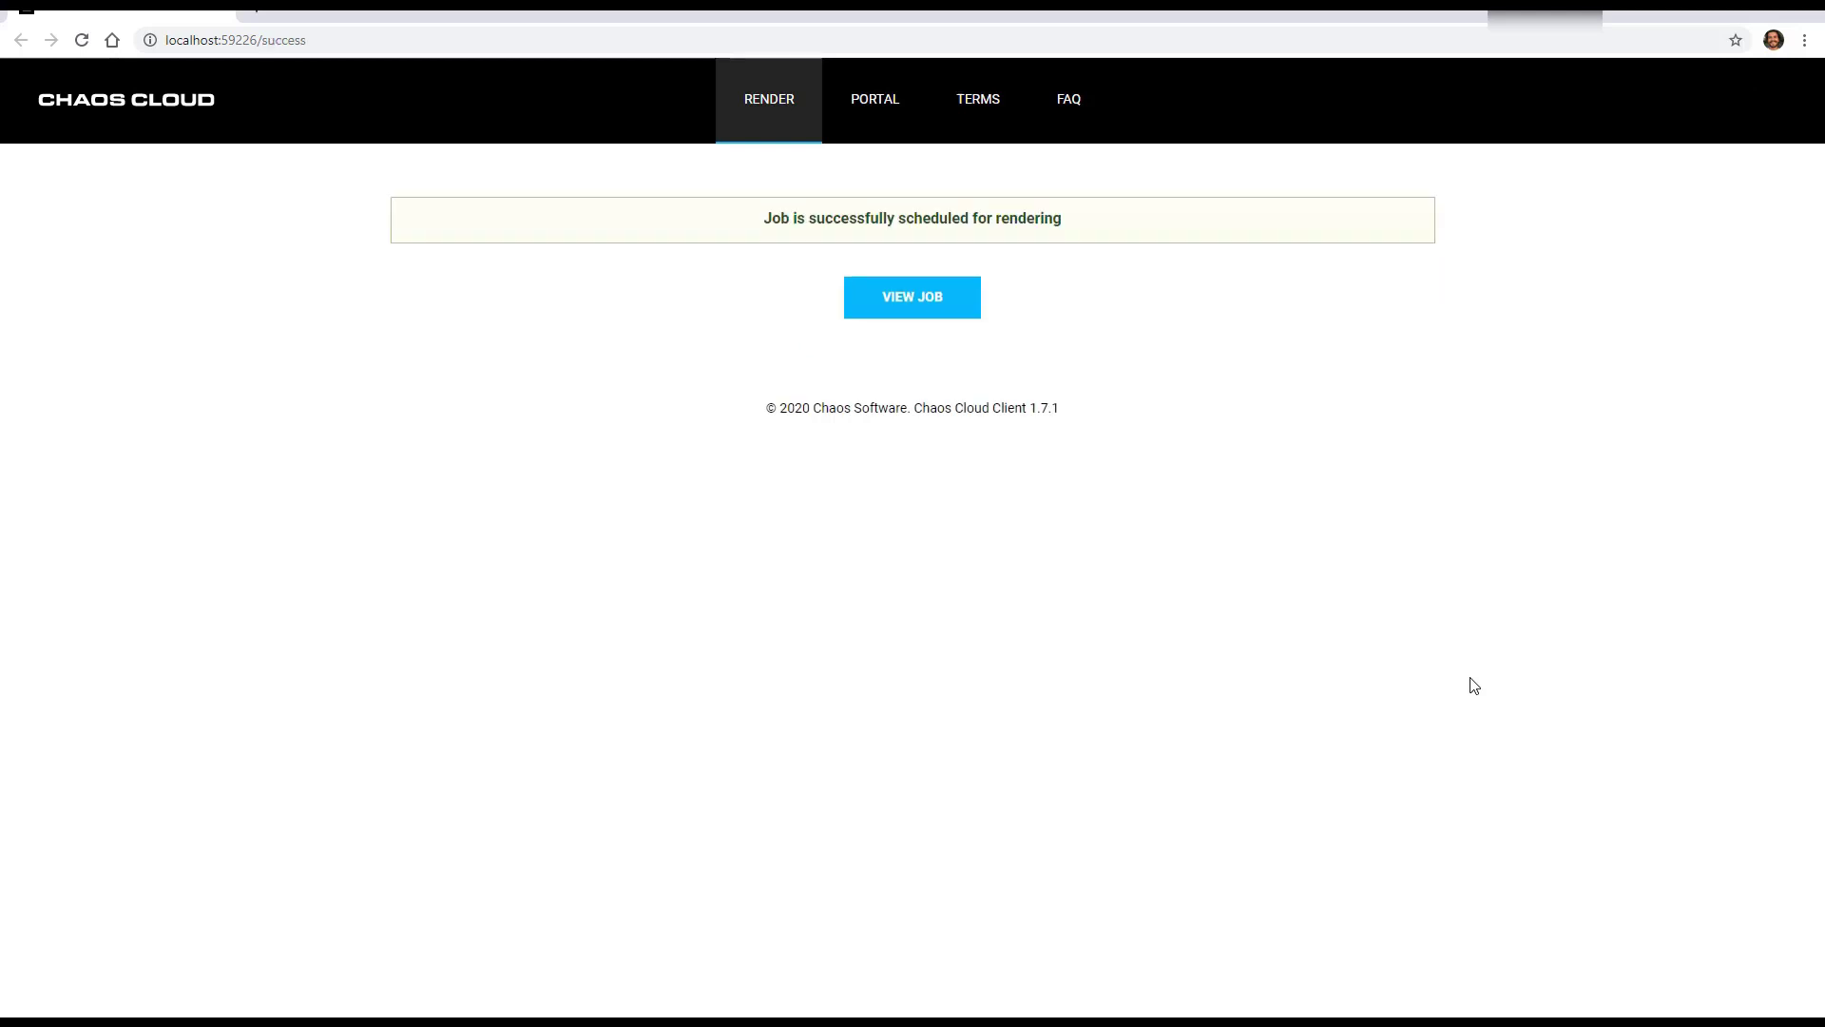
- View the scheduled Rendering.max_cloud job on the Chaos Cloud portal
left_click(911, 297)
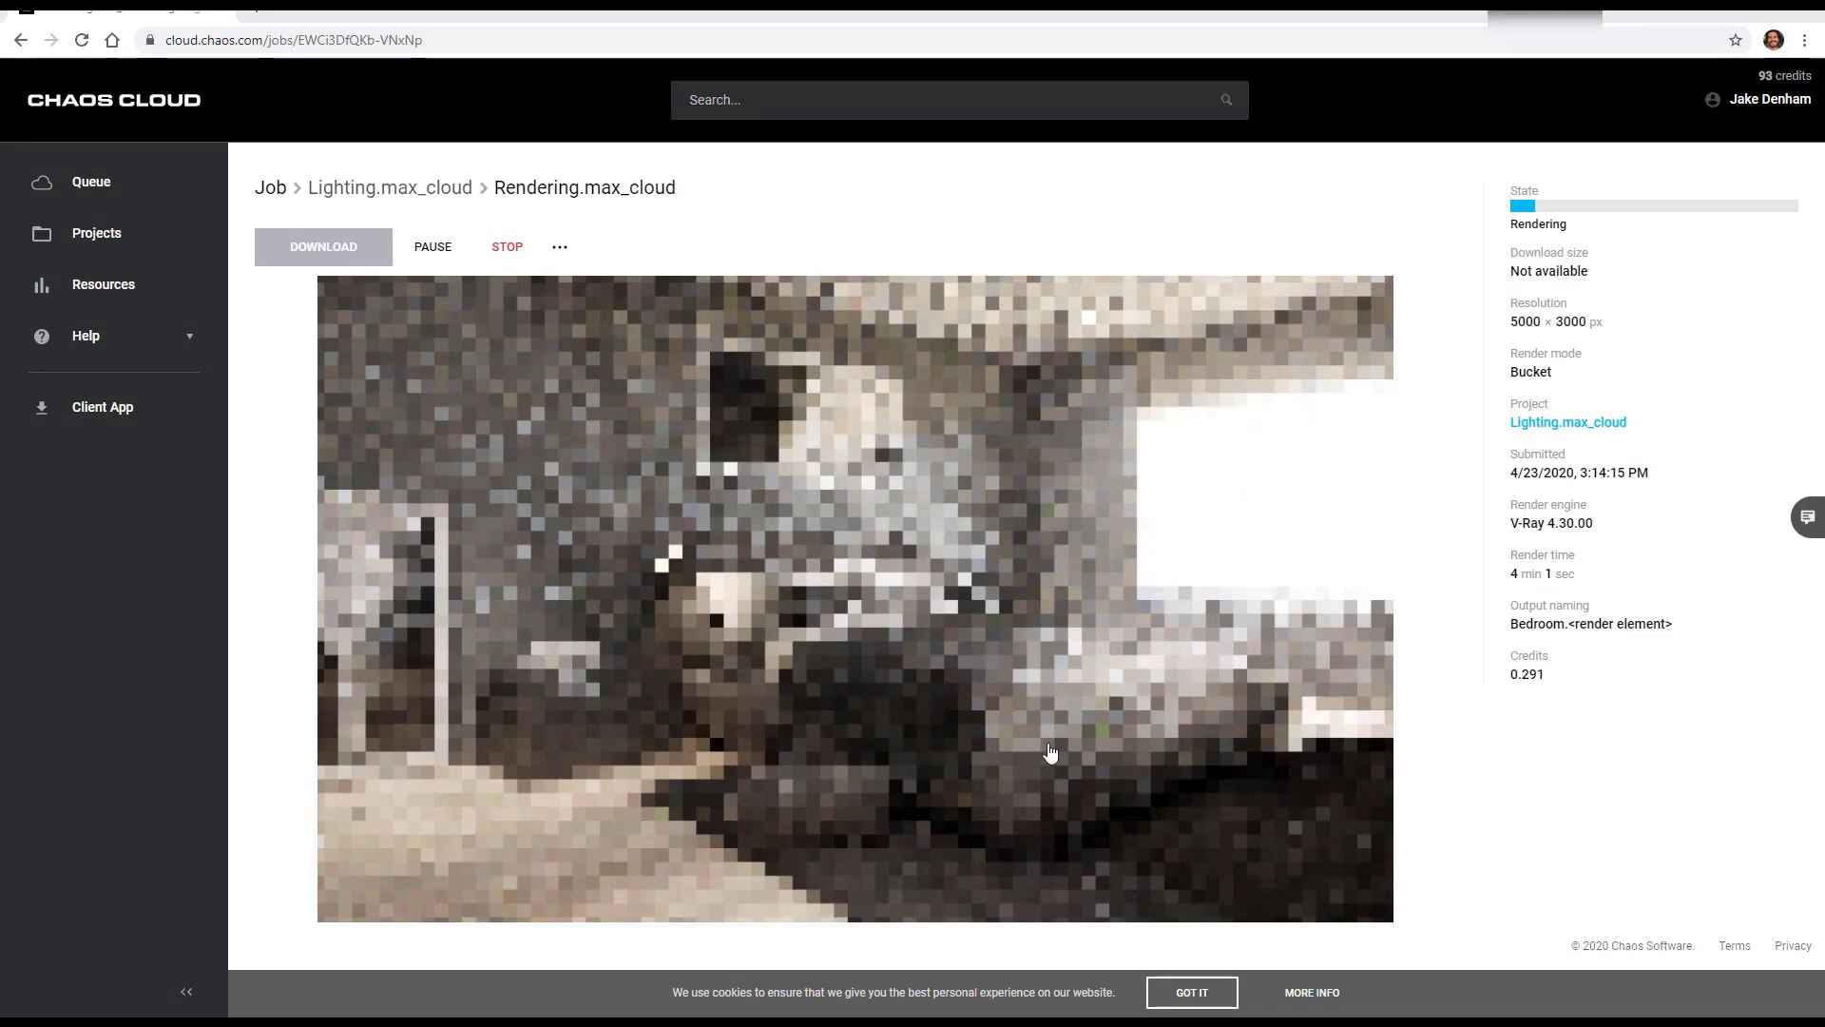
mouse_move(997, 219)
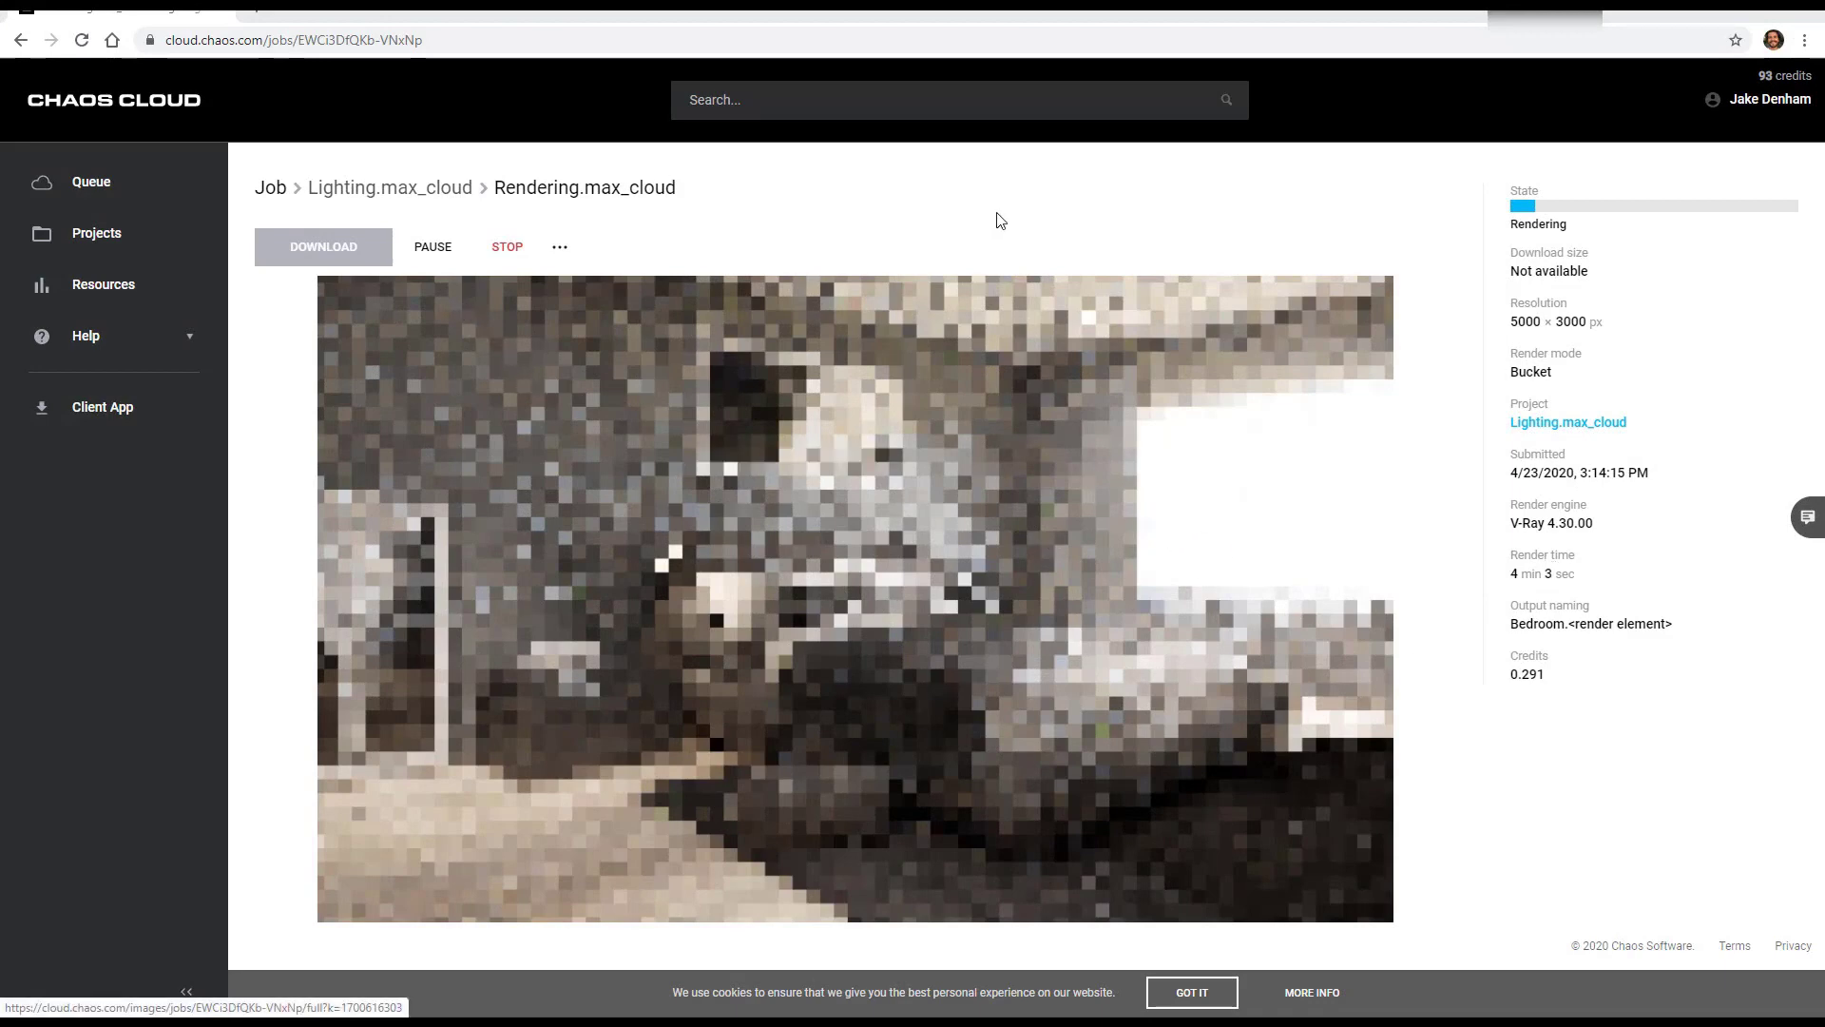